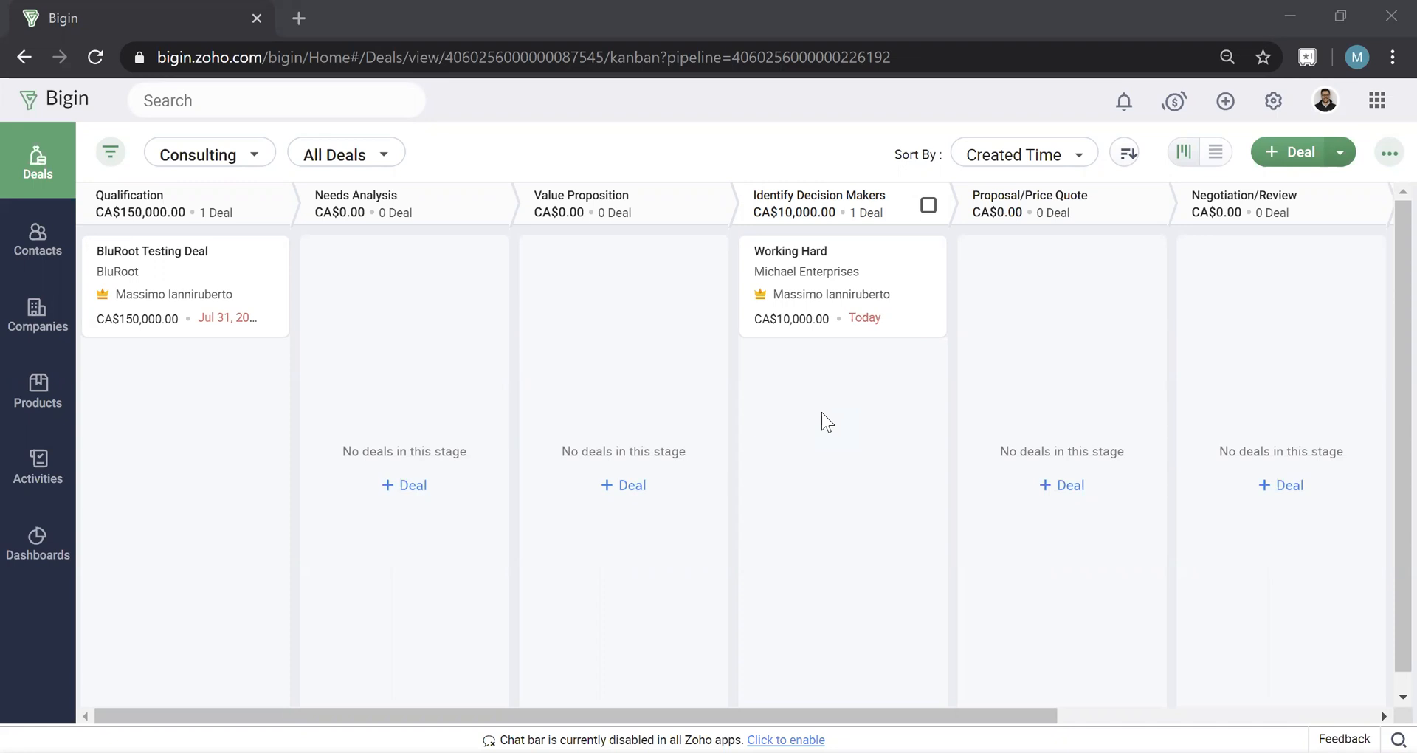
pyautogui.moveTo(312, 181)
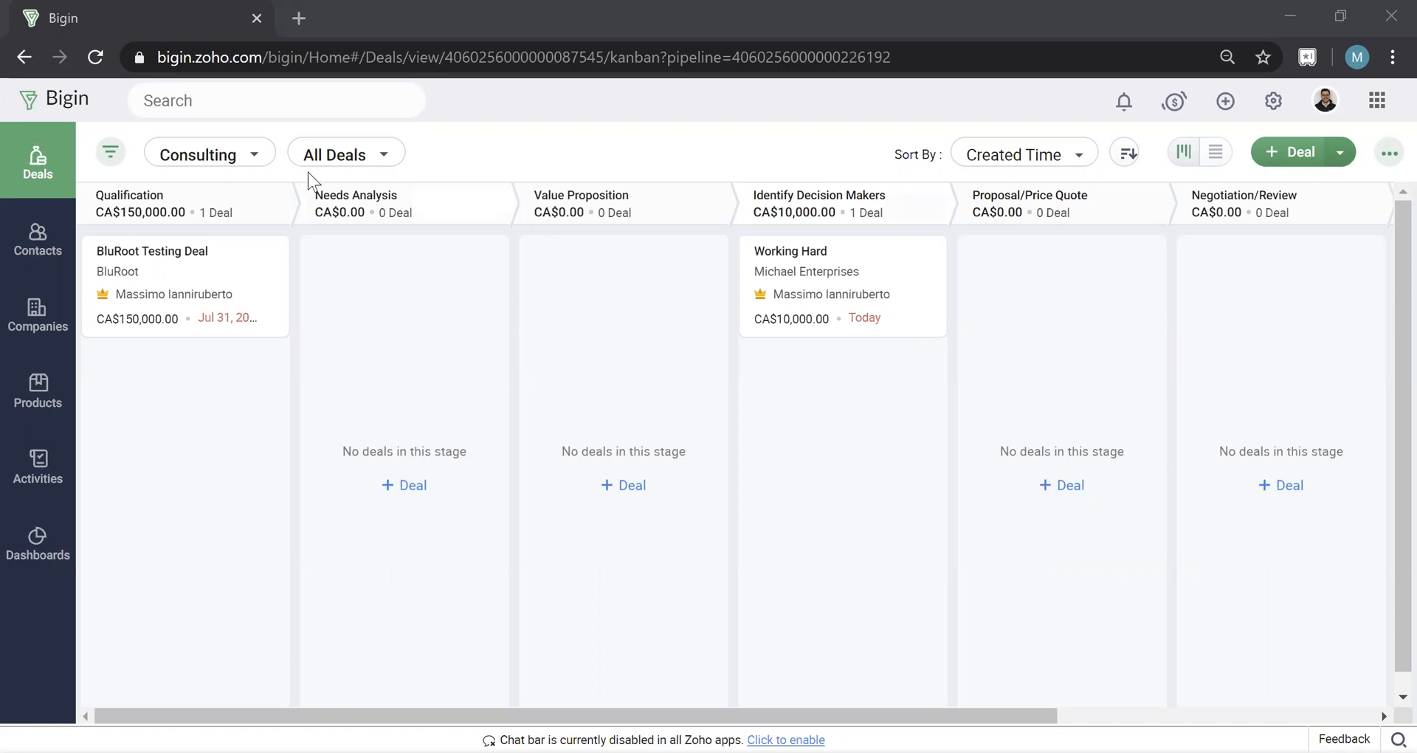
pyautogui.moveTo(463, 94)
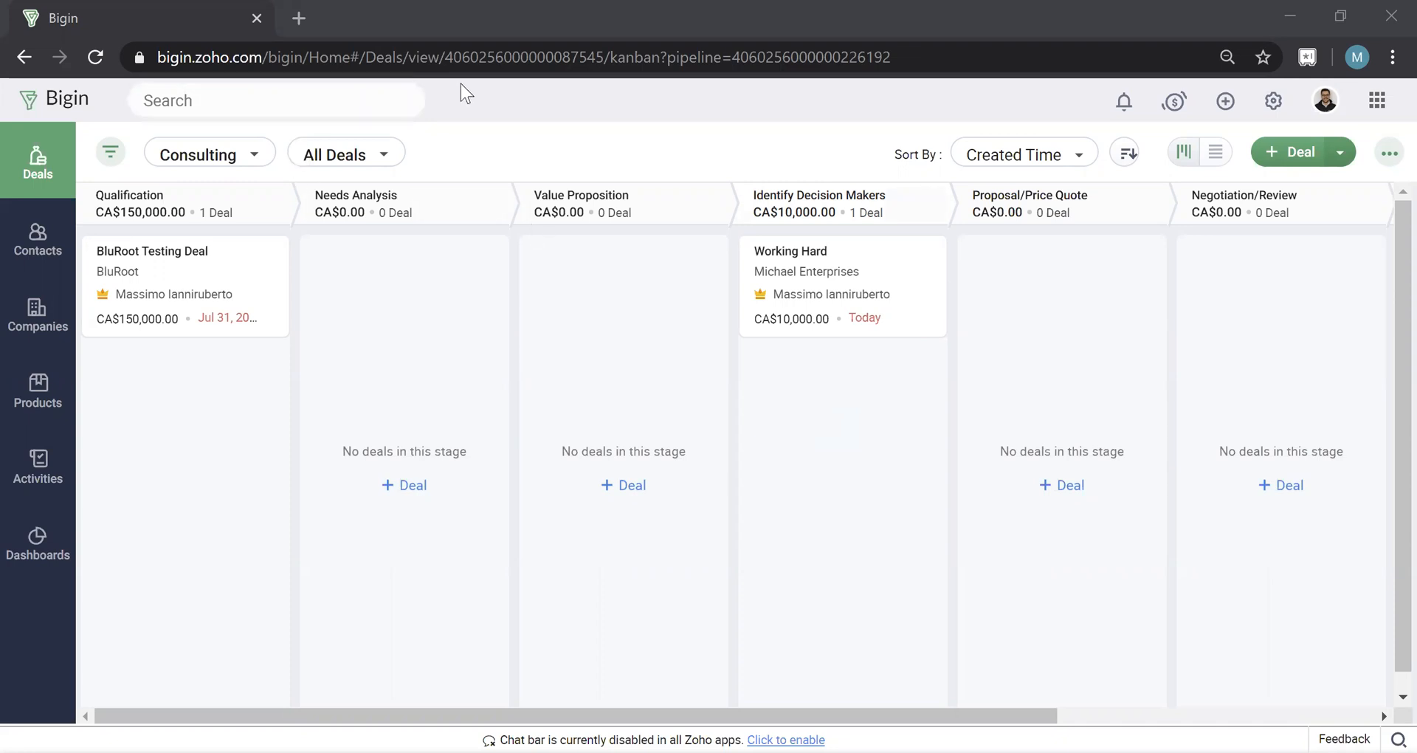
pyautogui.moveTo(437, 97)
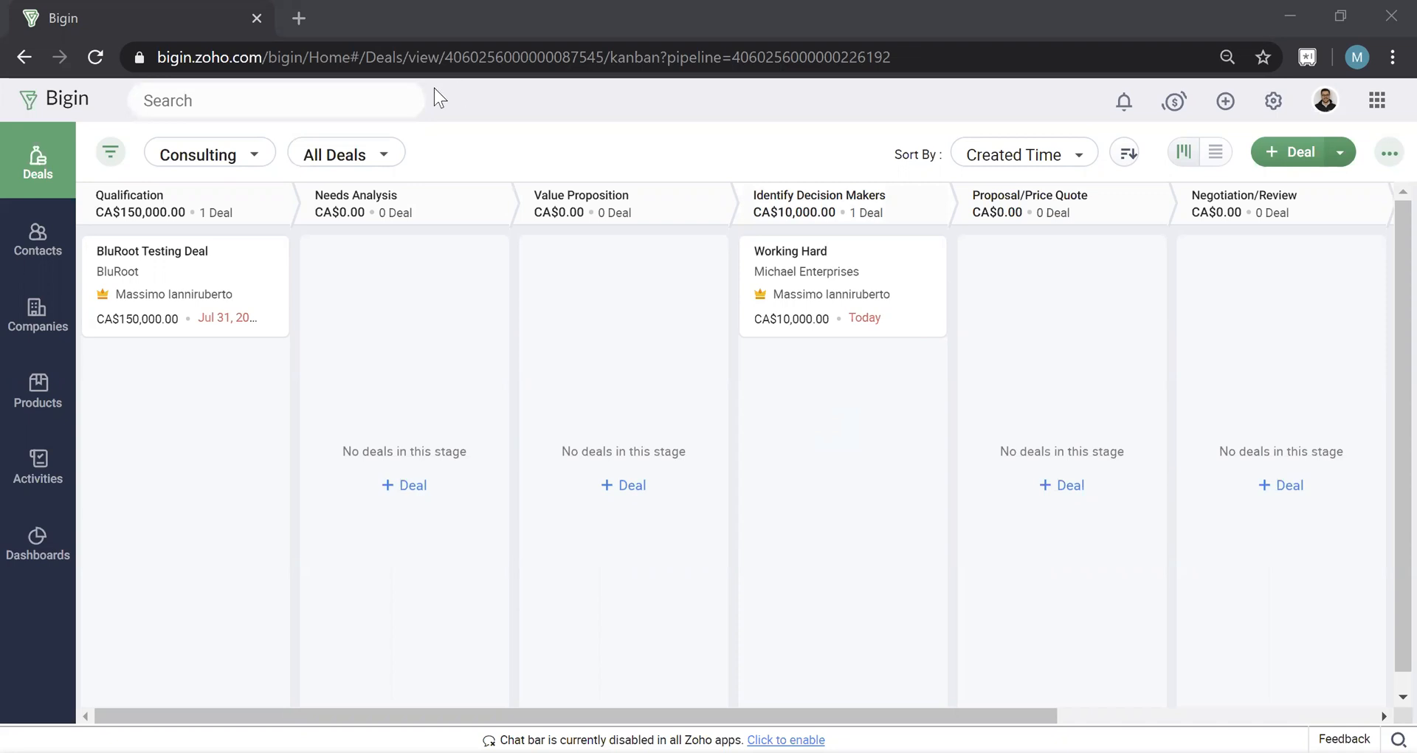
# Step: Search for 'Michael' and view the results dropdown
pyautogui.write('M')
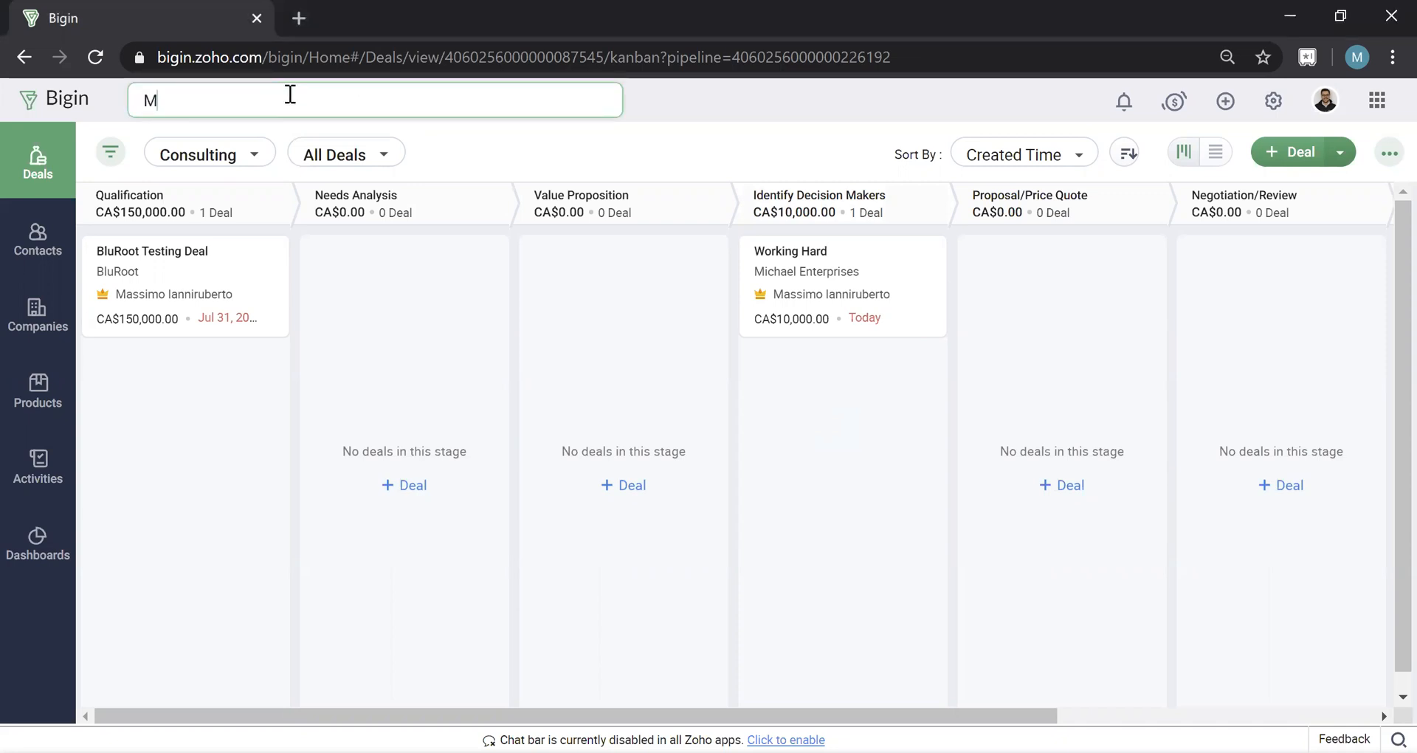
pyautogui.write('ichael')
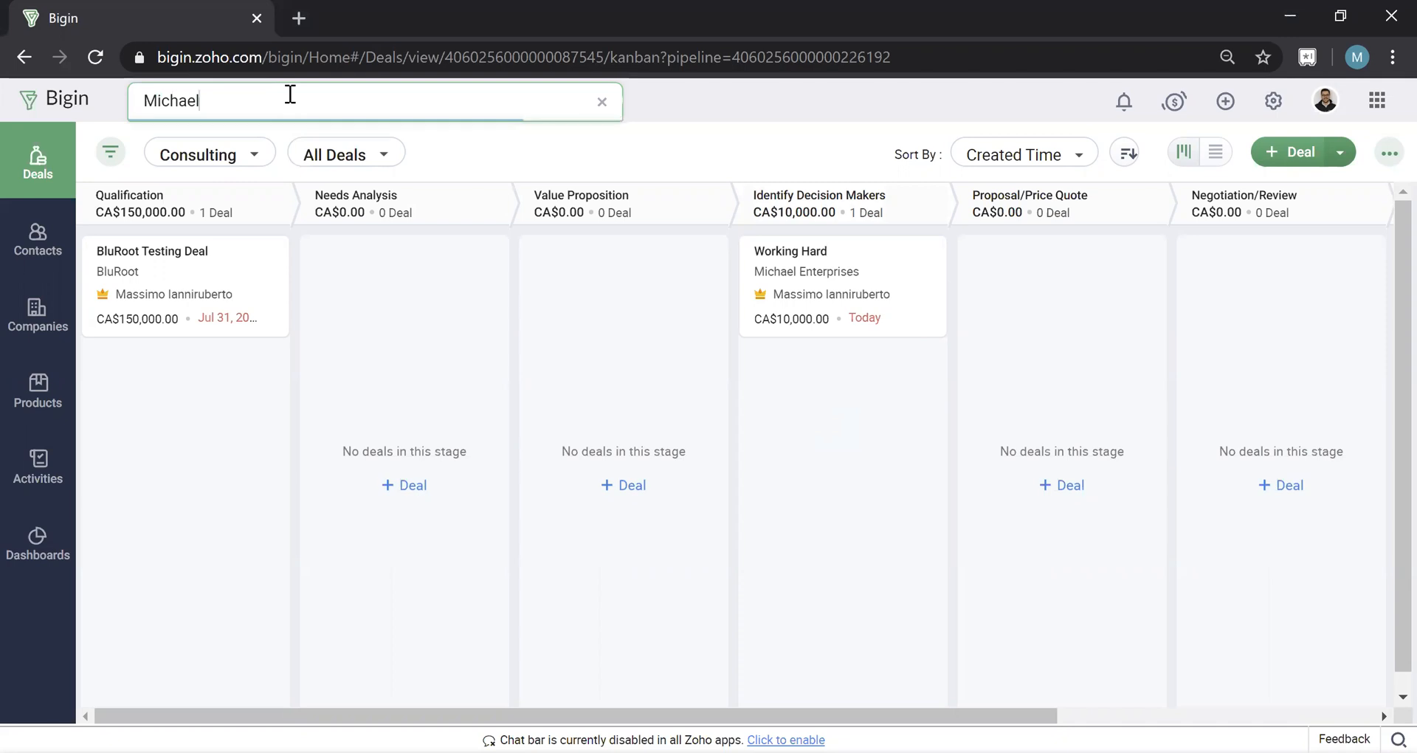
pyautogui.click(362, 100)
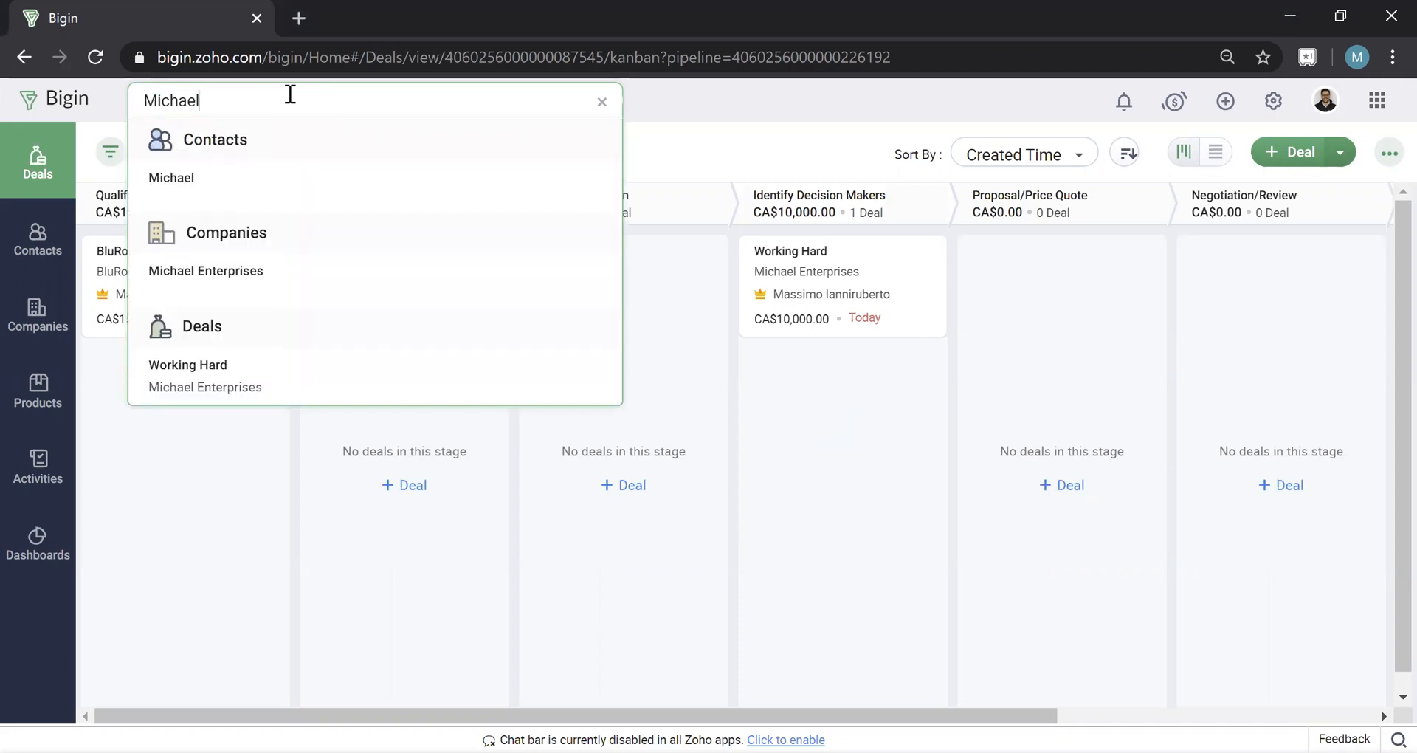
pyautogui.moveTo(170, 177)
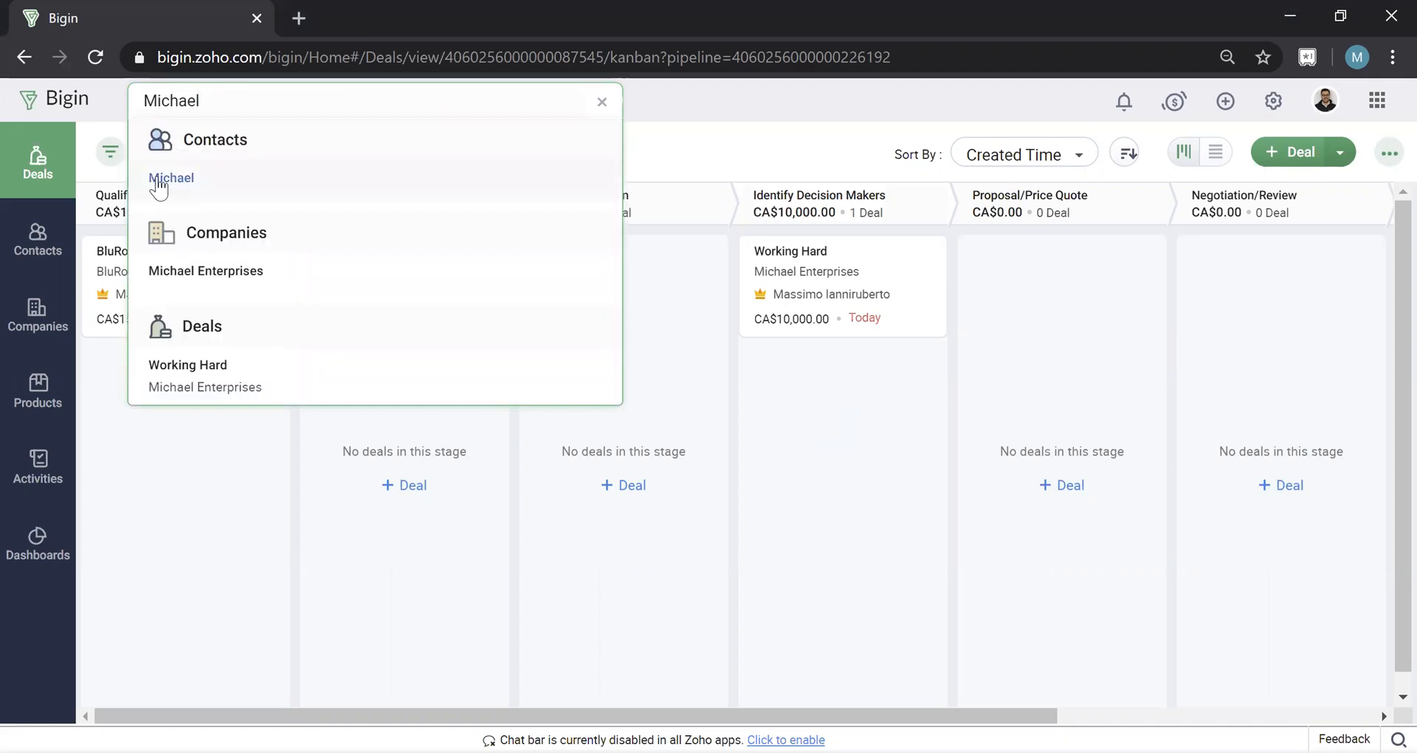
pyautogui.moveTo(214, 307)
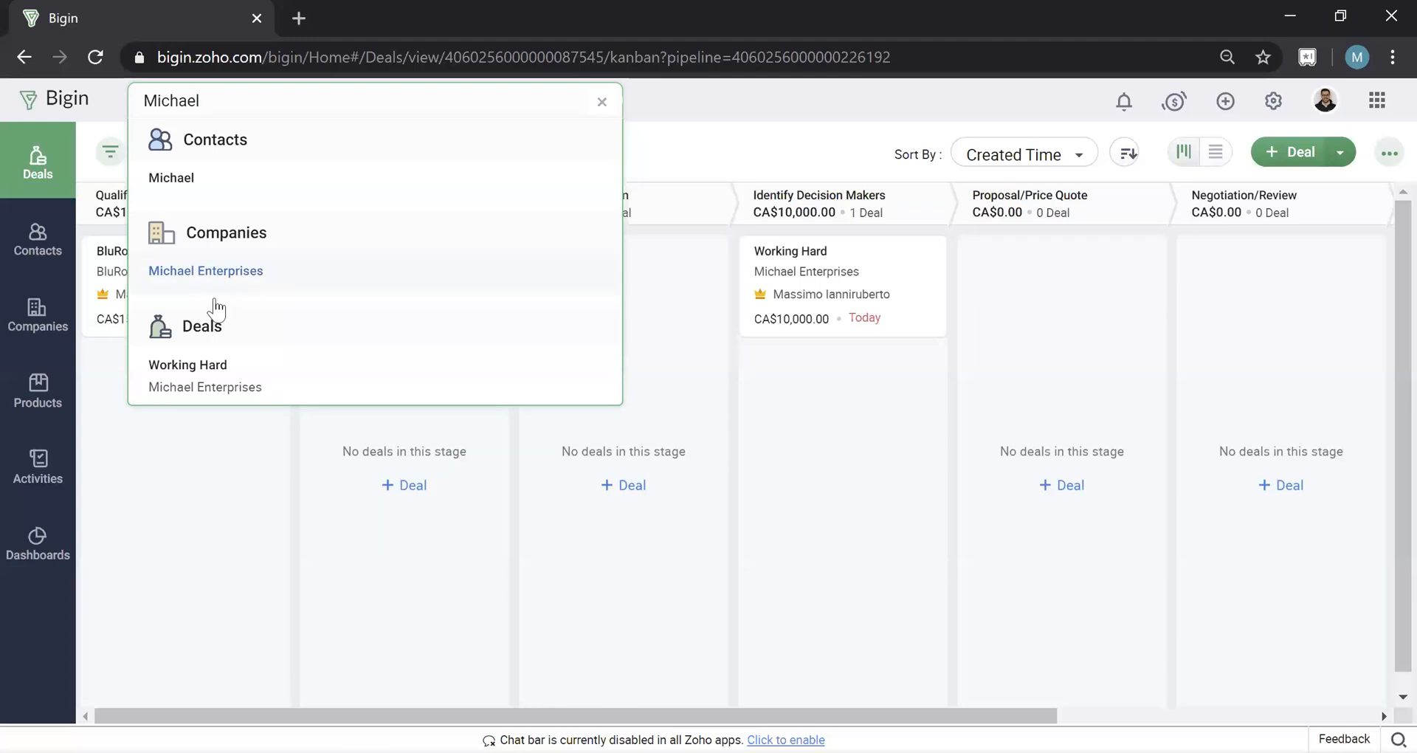
pyautogui.moveTo(810, 271)
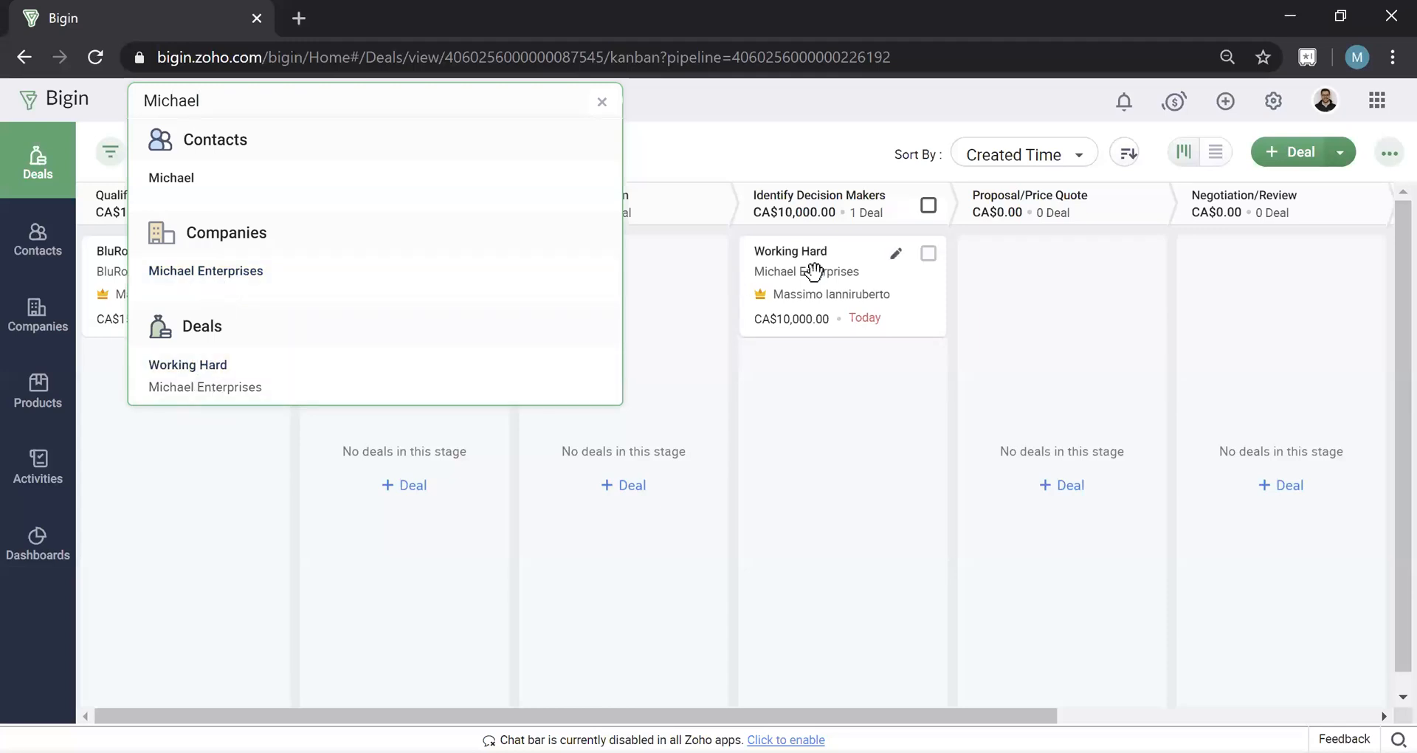
pyautogui.moveTo(703, 132)
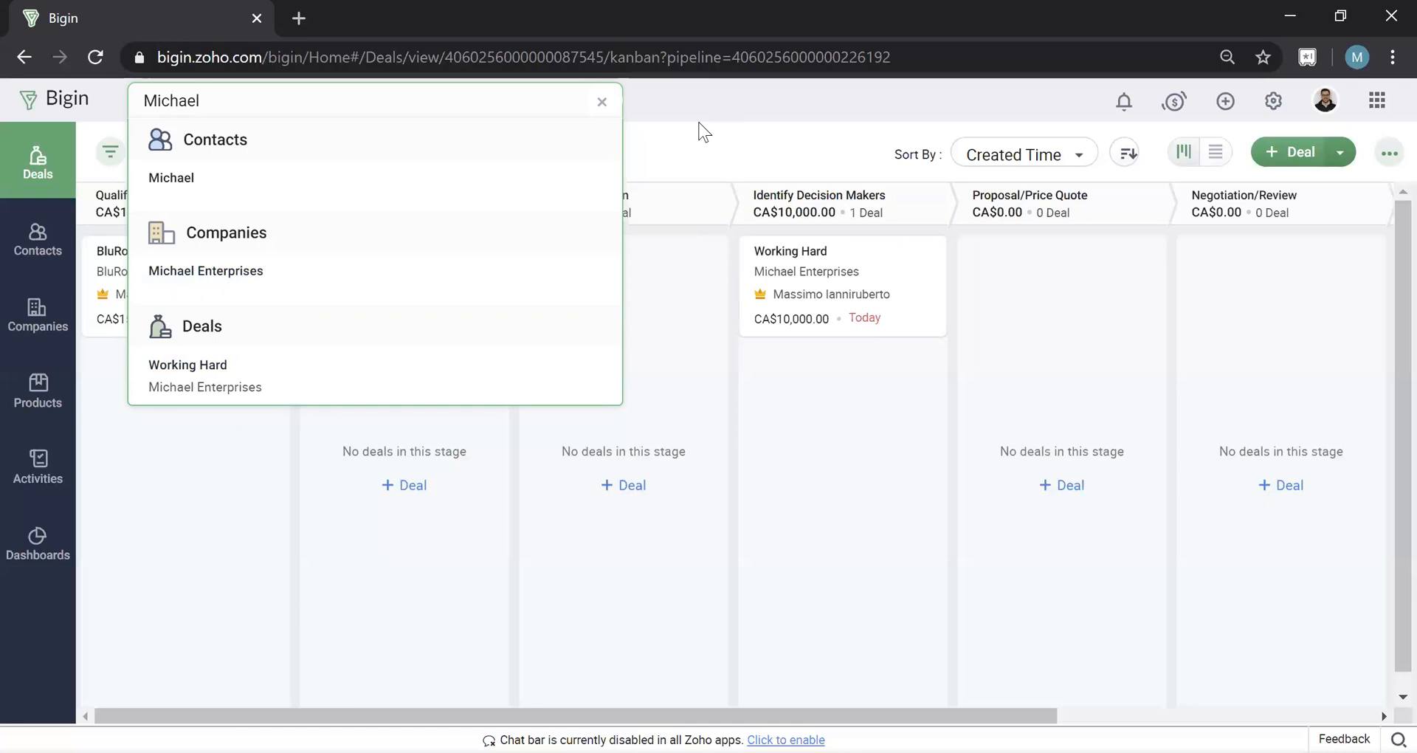
# Step: Clear the search and enter 'Michael' again to redisplay matching records
pyautogui.press('Backspace')
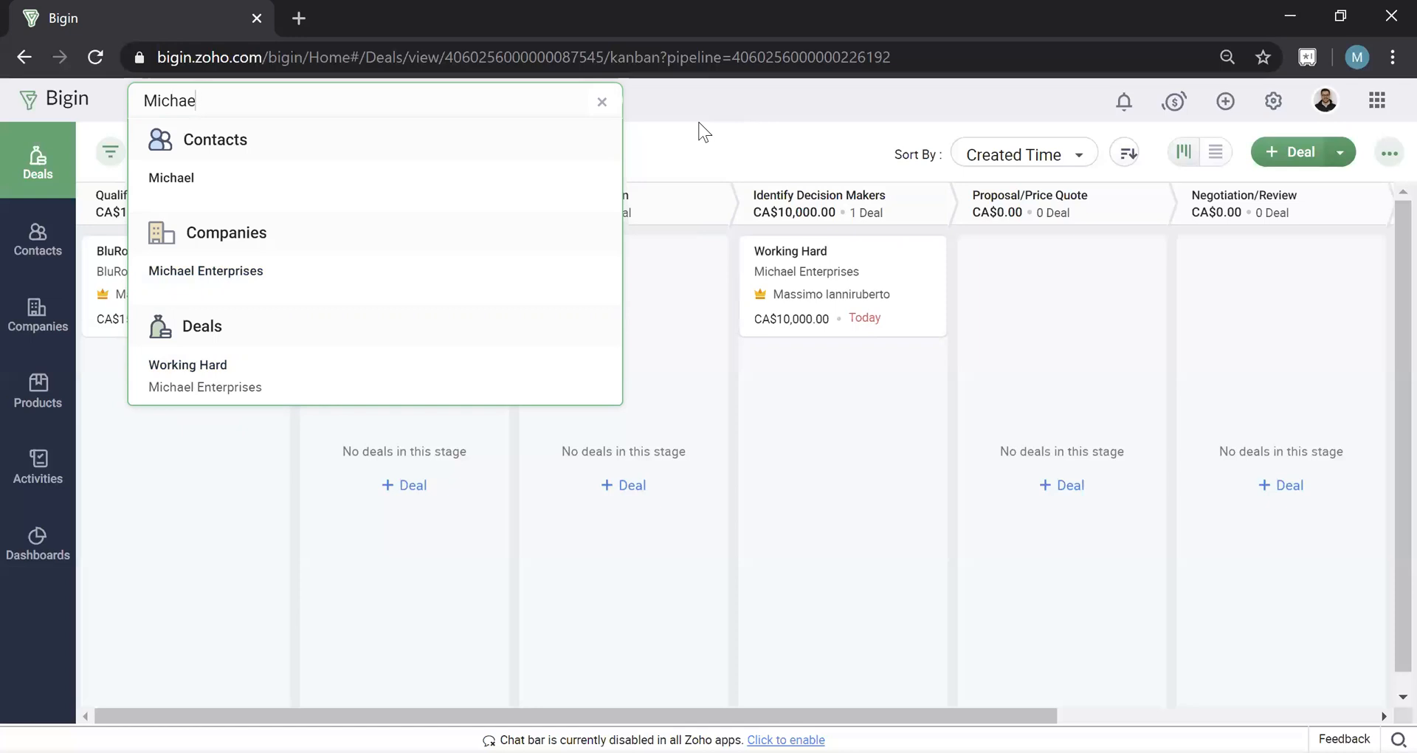
pyautogui.click(602, 101)
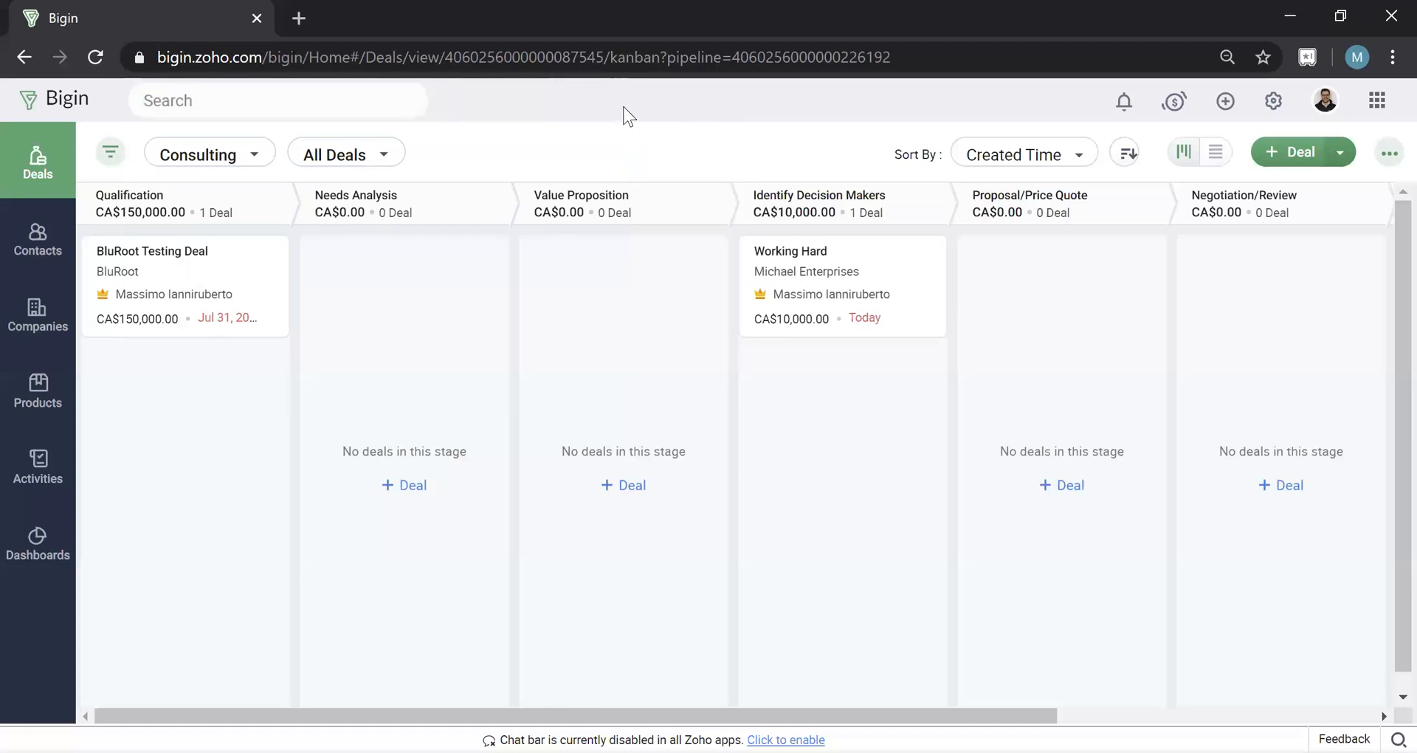
pyautogui.click(287, 100)
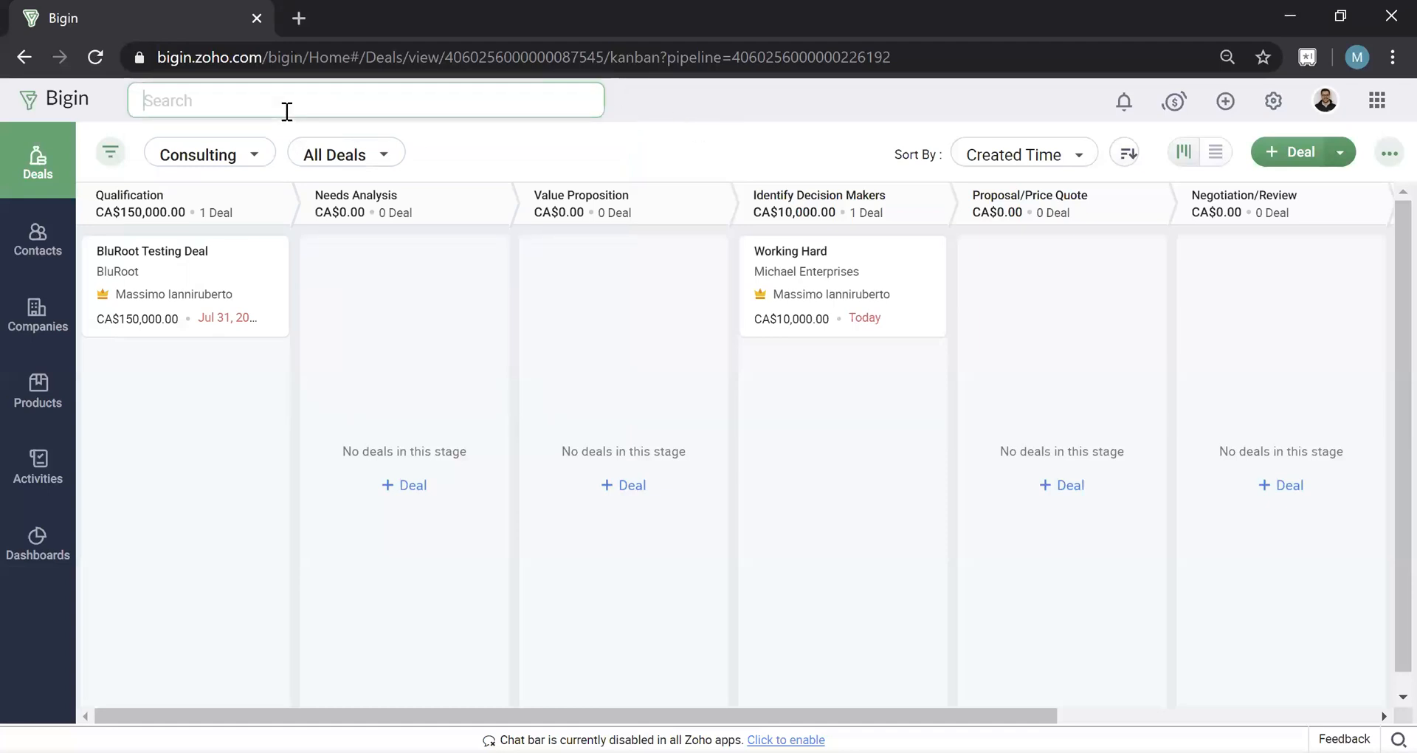
pyautogui.write('Michael')
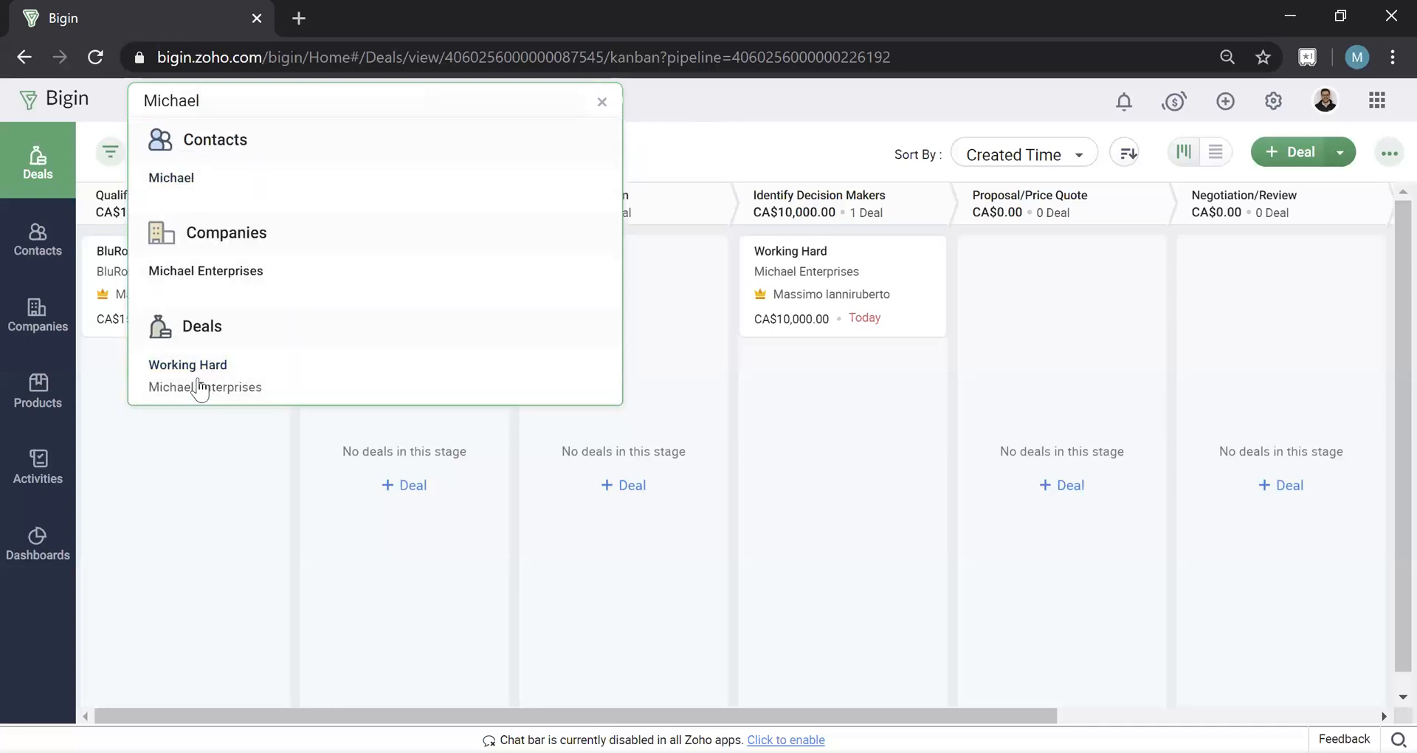
# Step: View the Working Hard deal, then return to the Michael search results
pyautogui.click(187, 364)
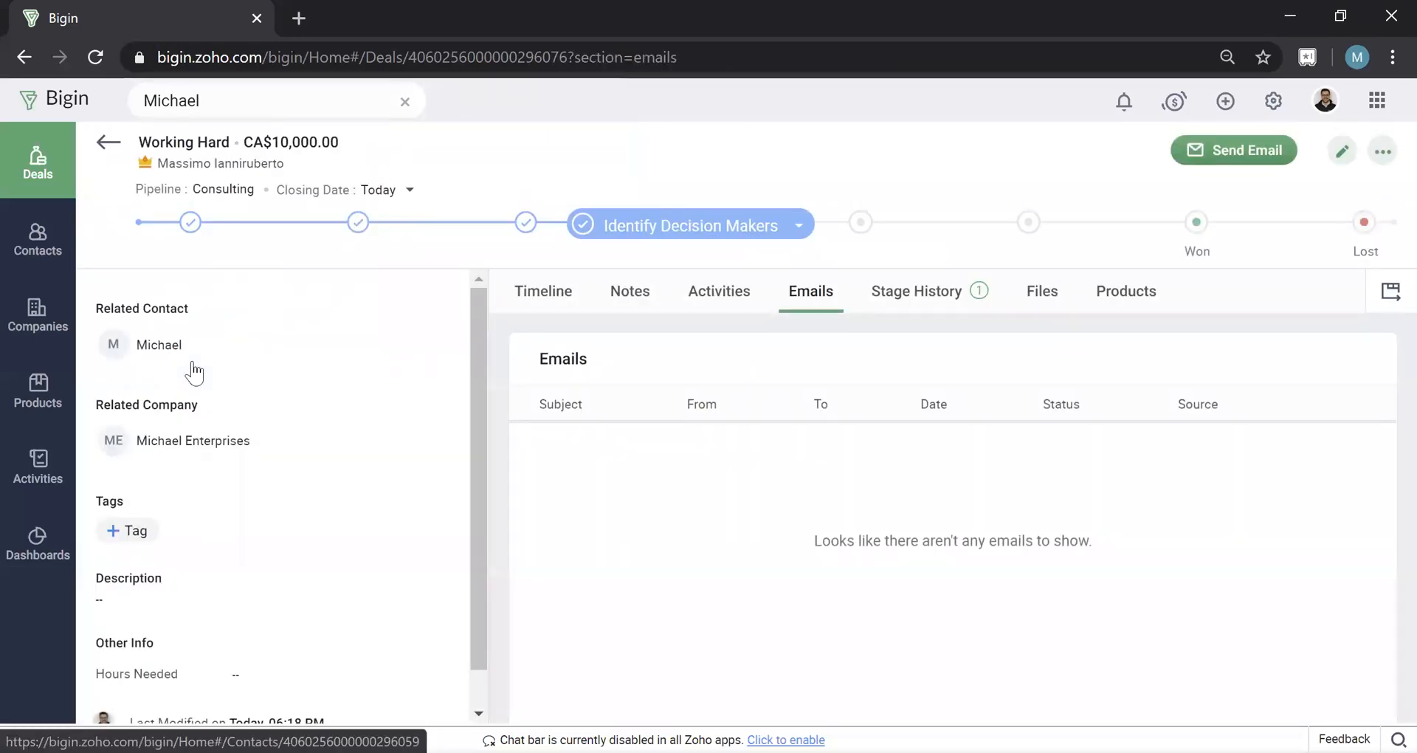
pyautogui.click(107, 141)
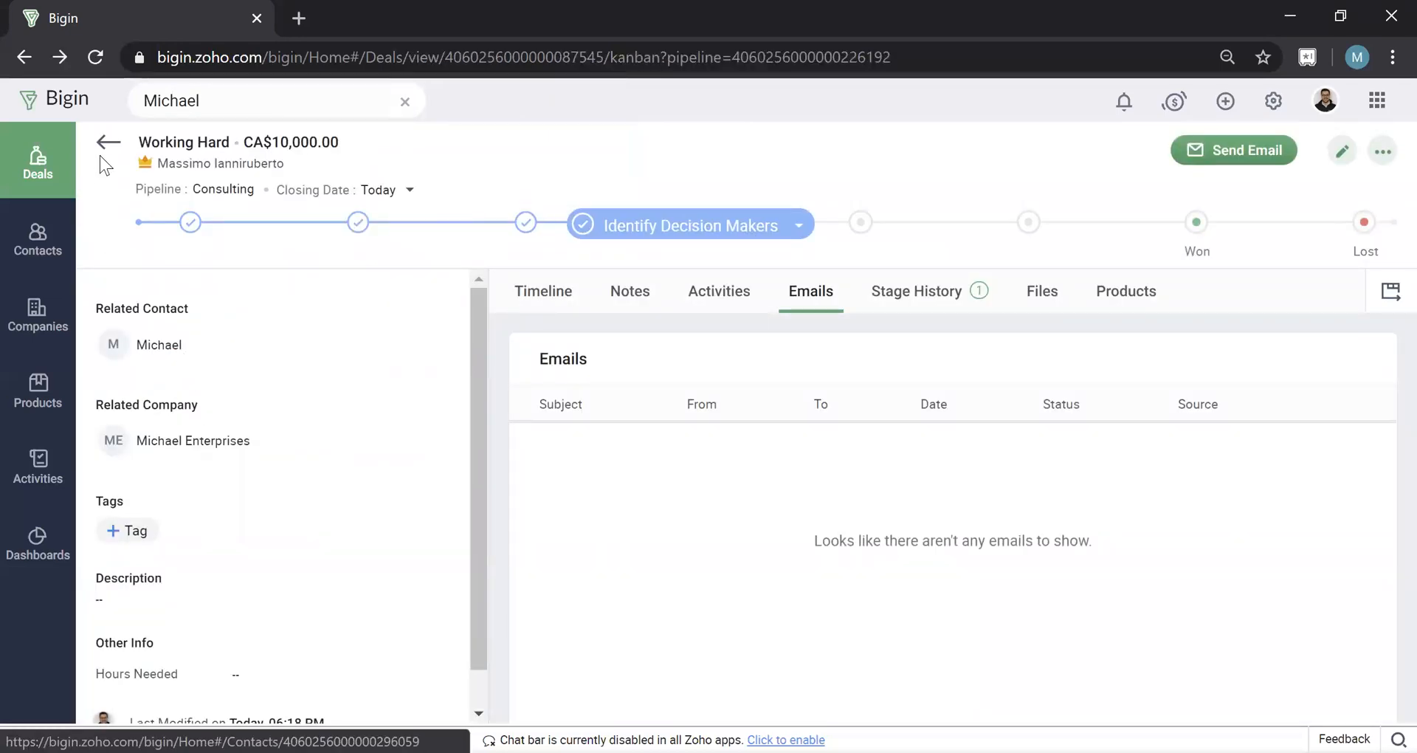
pyautogui.click(271, 100)
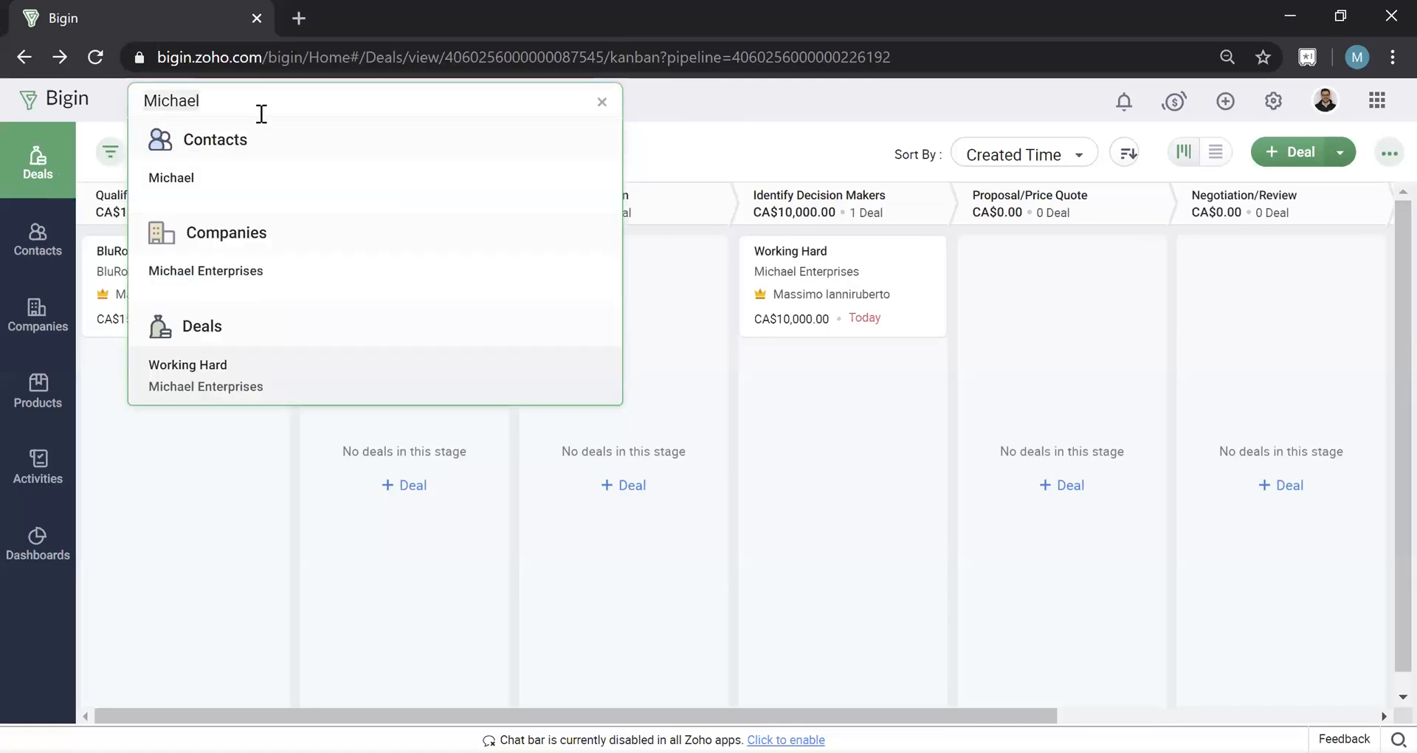
pyautogui.moveTo(548, 105)
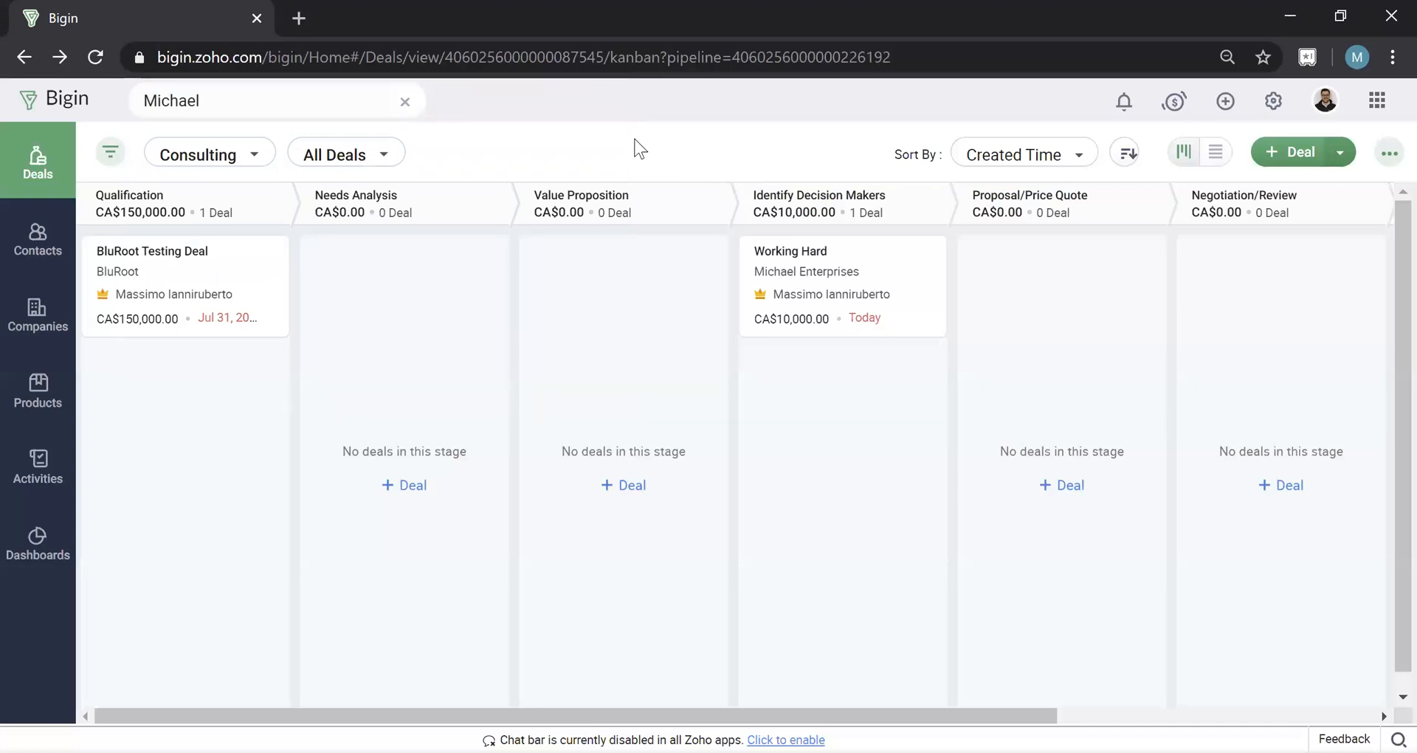
pyautogui.moveTo(108, 151)
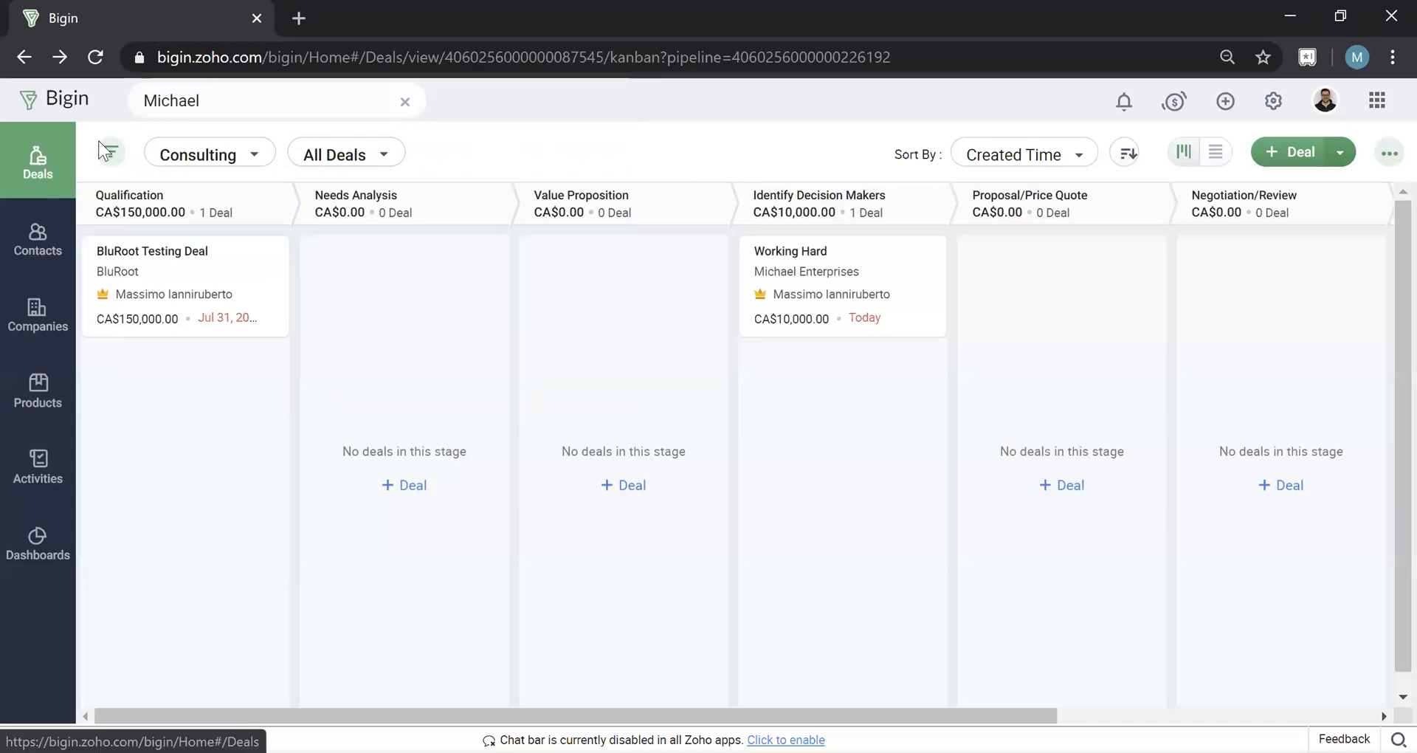
# Step: Open the deal filter panel and replace the search term with 'BluRoot'
pyautogui.click(107, 152)
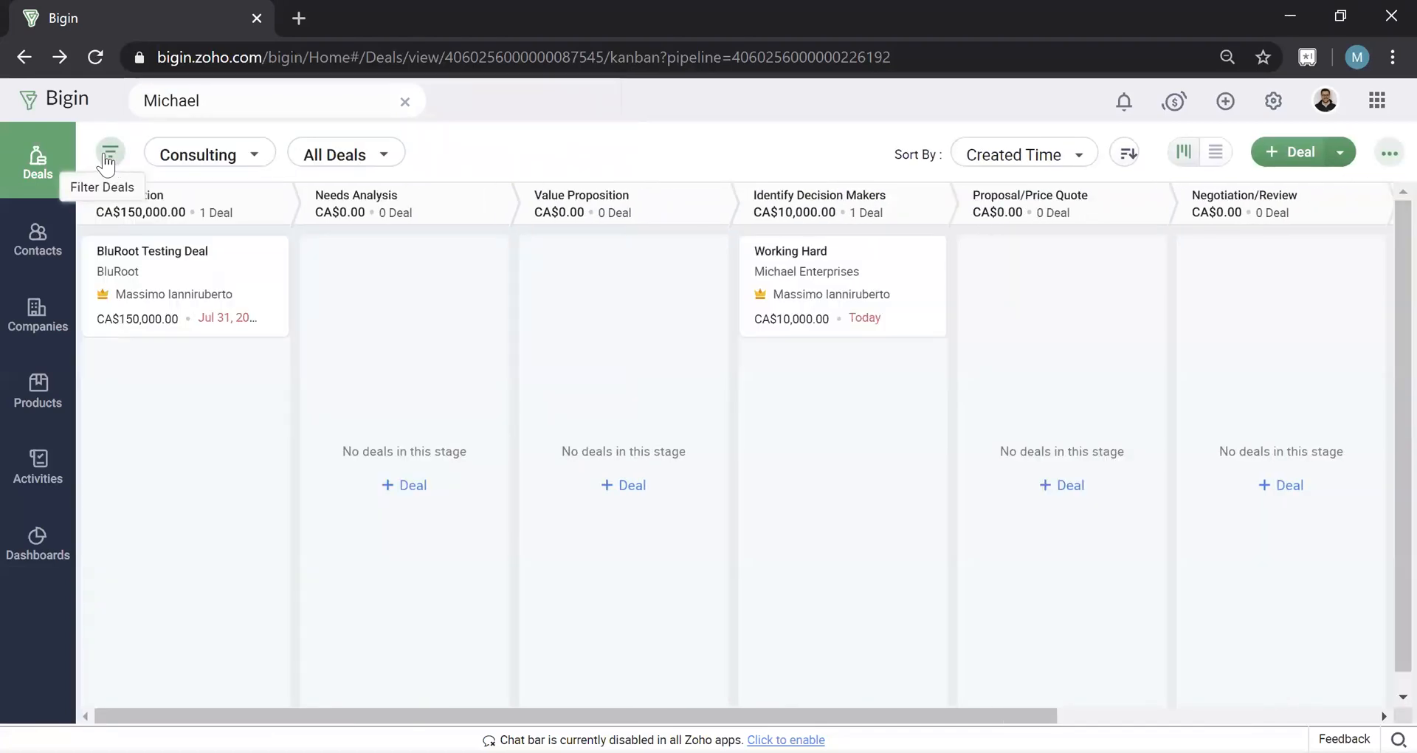
pyautogui.click(270, 100)
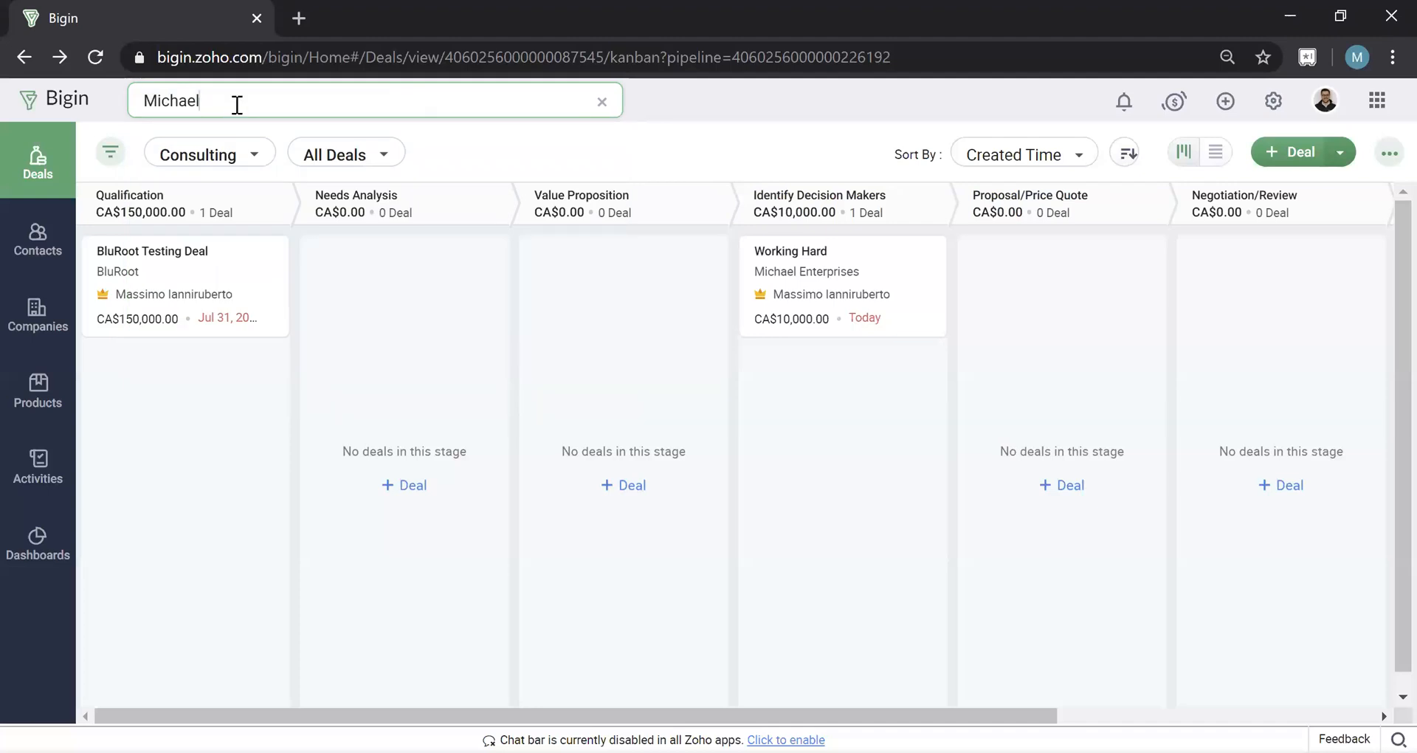
pyautogui.write('BluRoot')
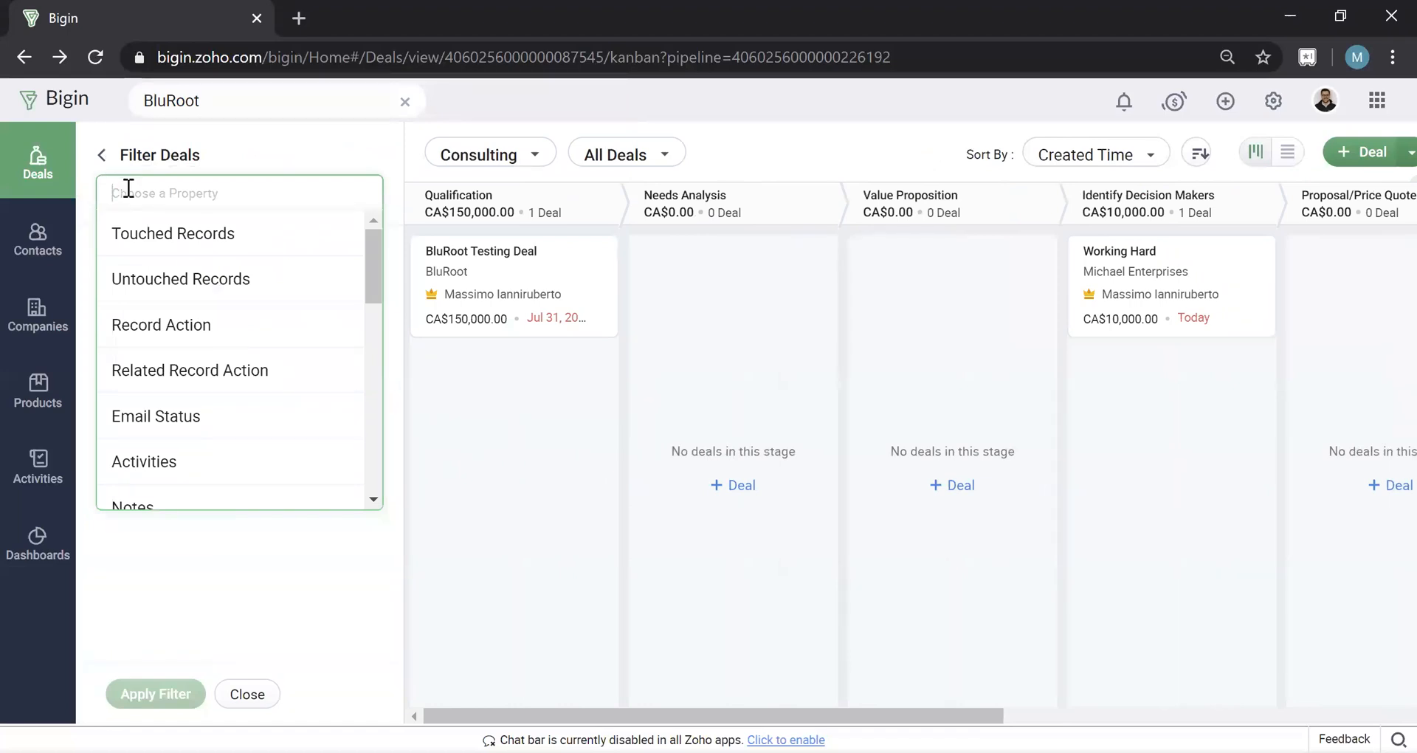
pyautogui.moveTo(177, 287)
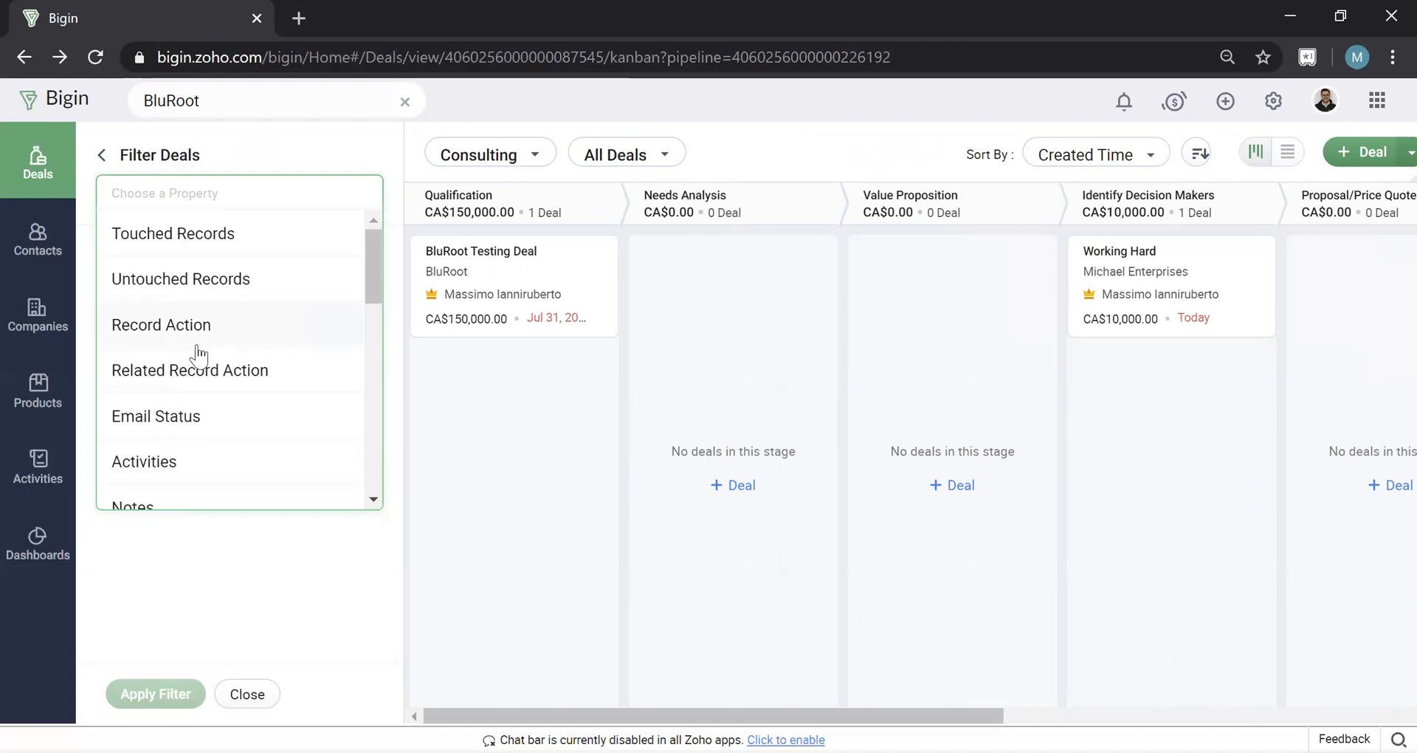
pyautogui.moveTo(212, 258)
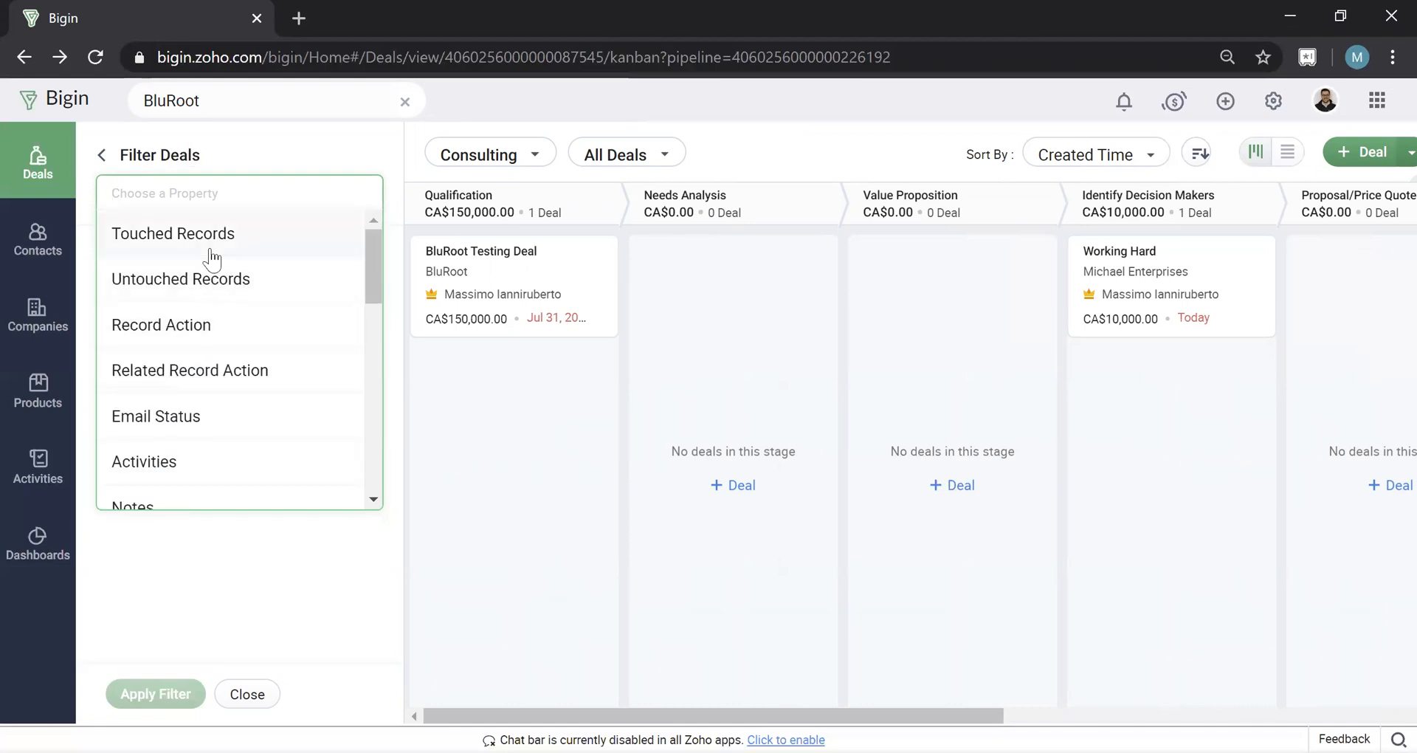
pyautogui.moveTo(210, 278)
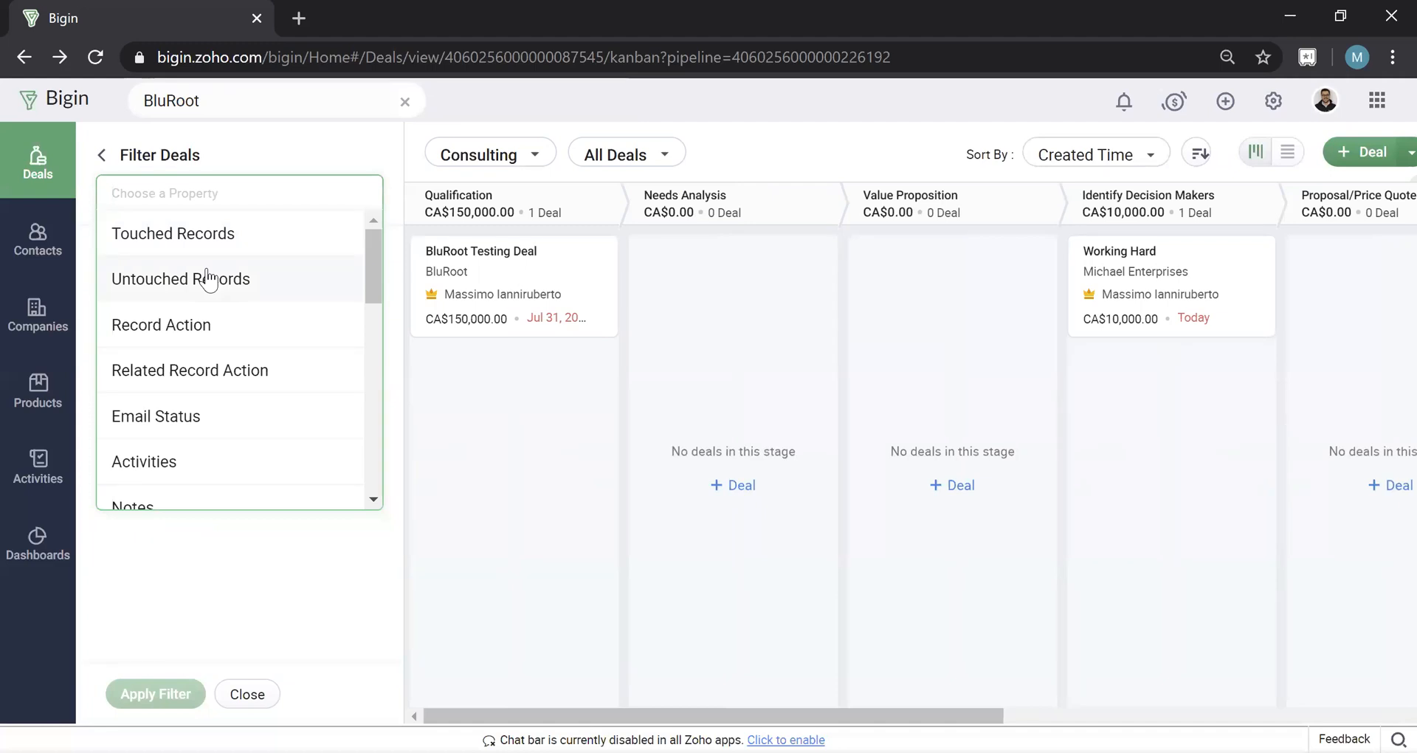
# Step: Apply an Untouched Records filter for the last 2 days, then clear it and close the panel
pyautogui.click(181, 278)
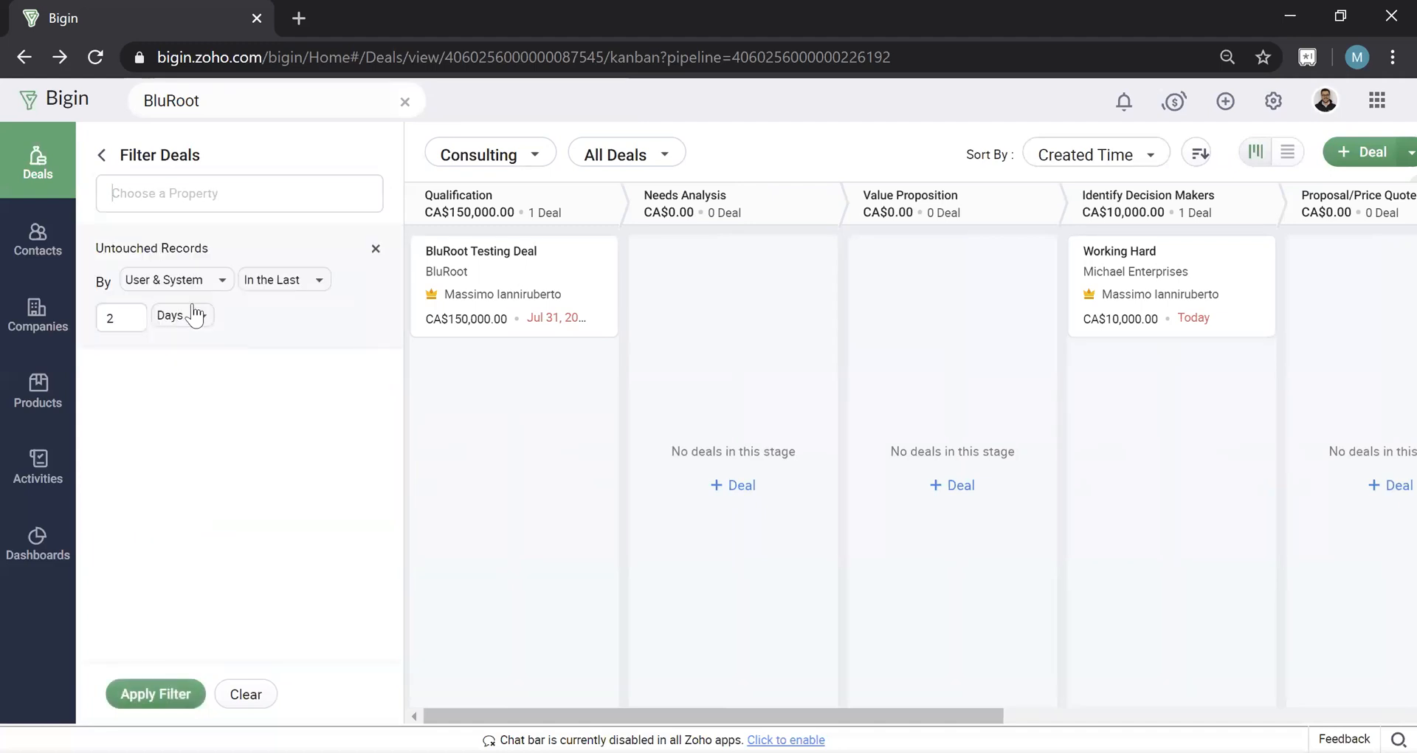
pyautogui.moveTo(189, 287)
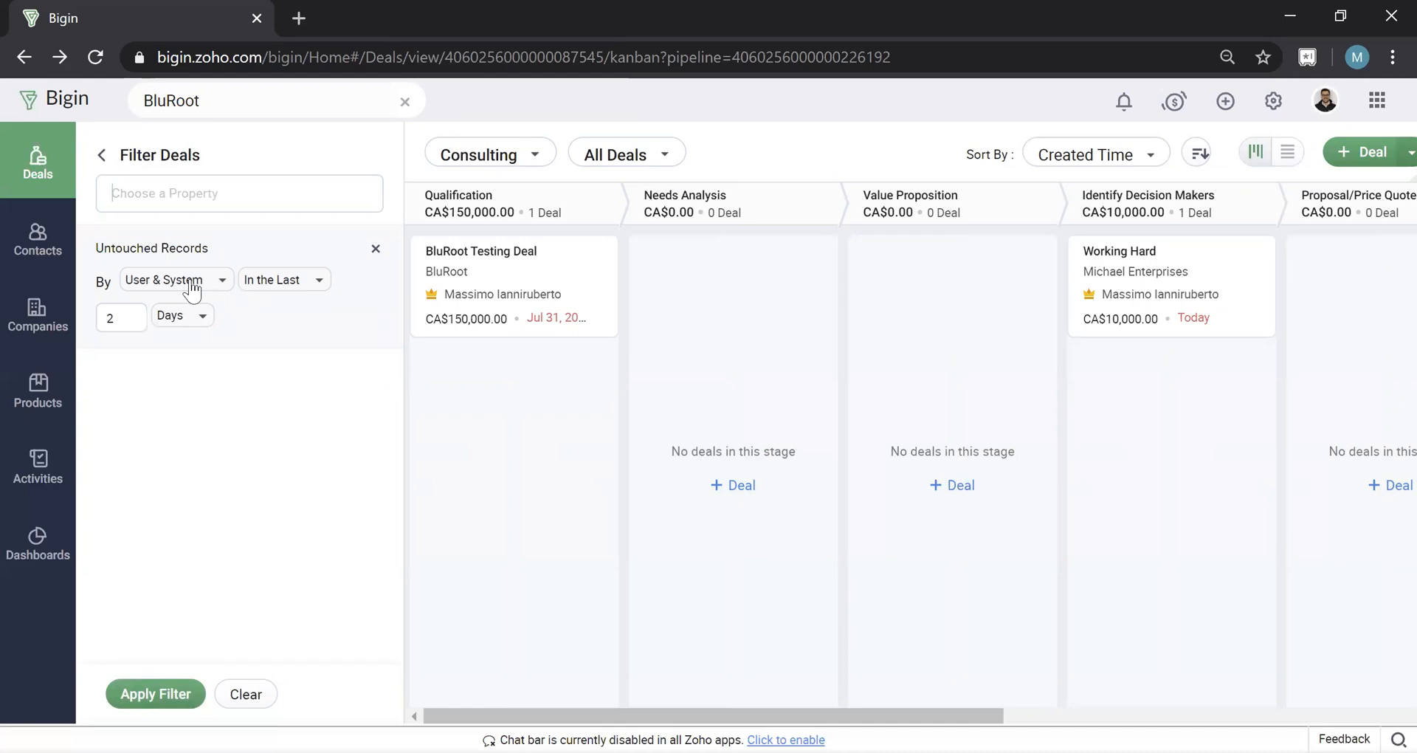
pyautogui.click(154, 693)
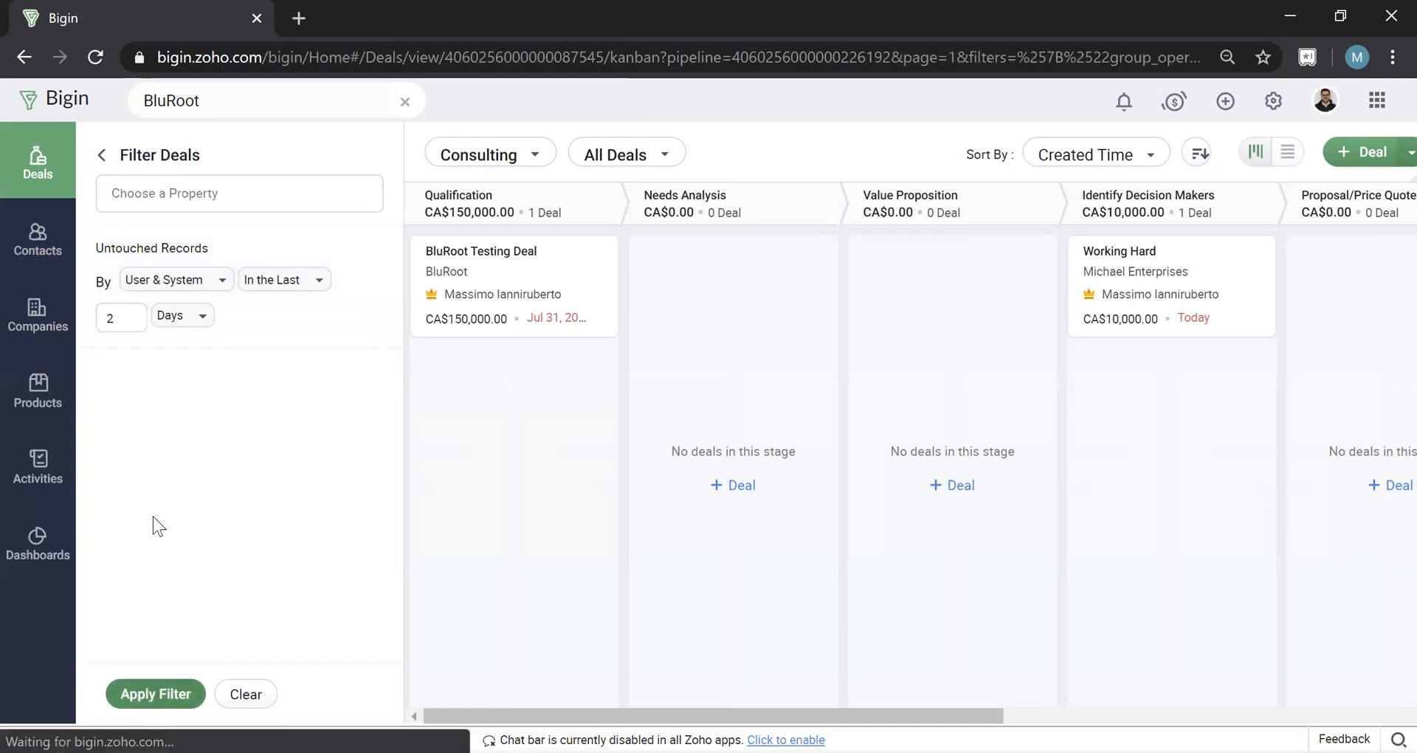
pyautogui.moveTo(187, 408)
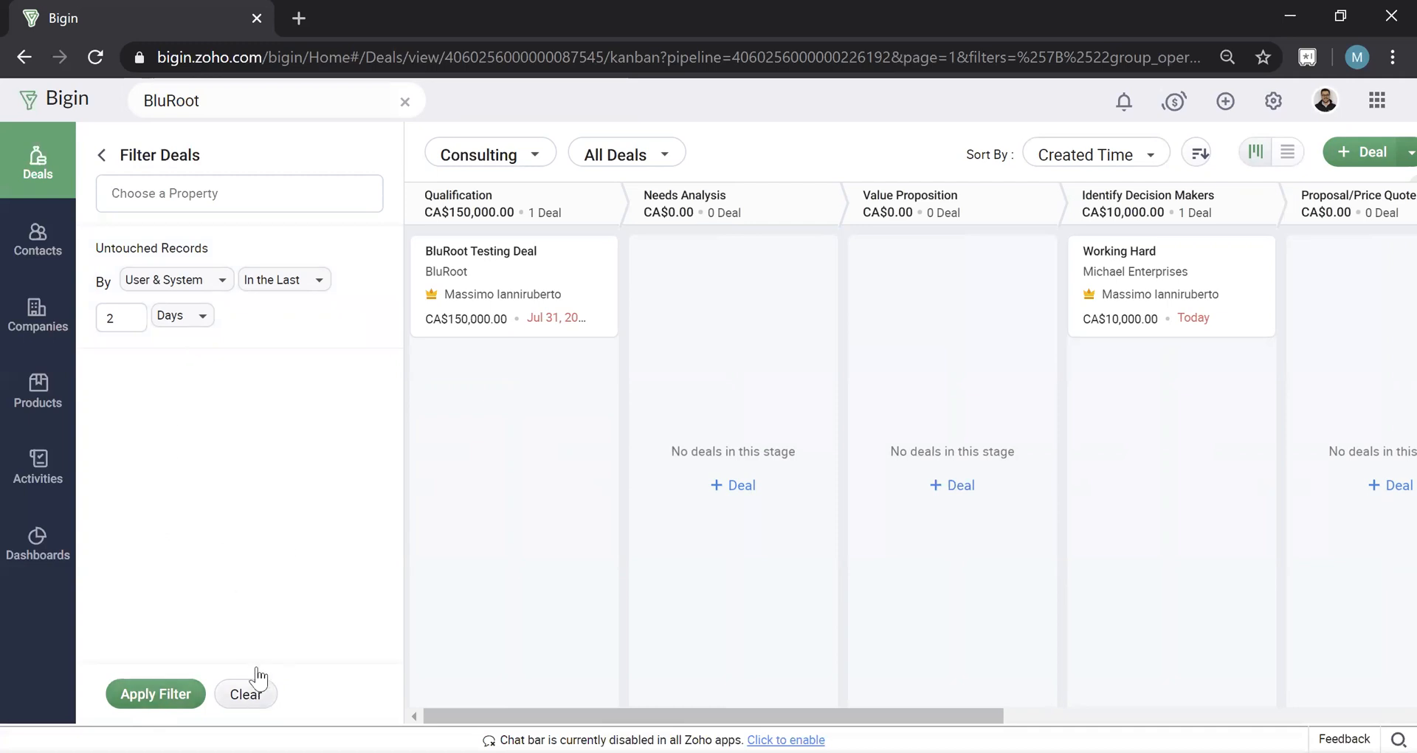
pyautogui.click(245, 692)
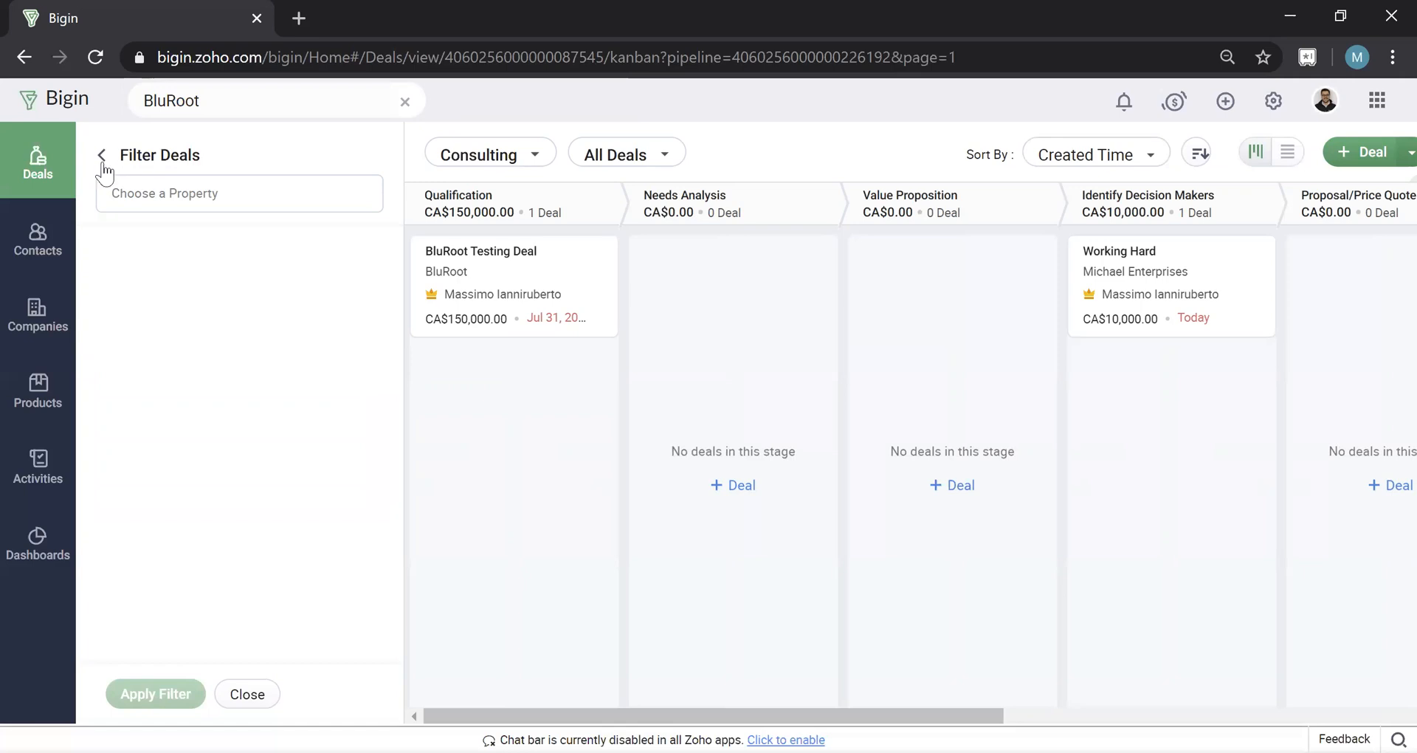
pyautogui.click(104, 156)
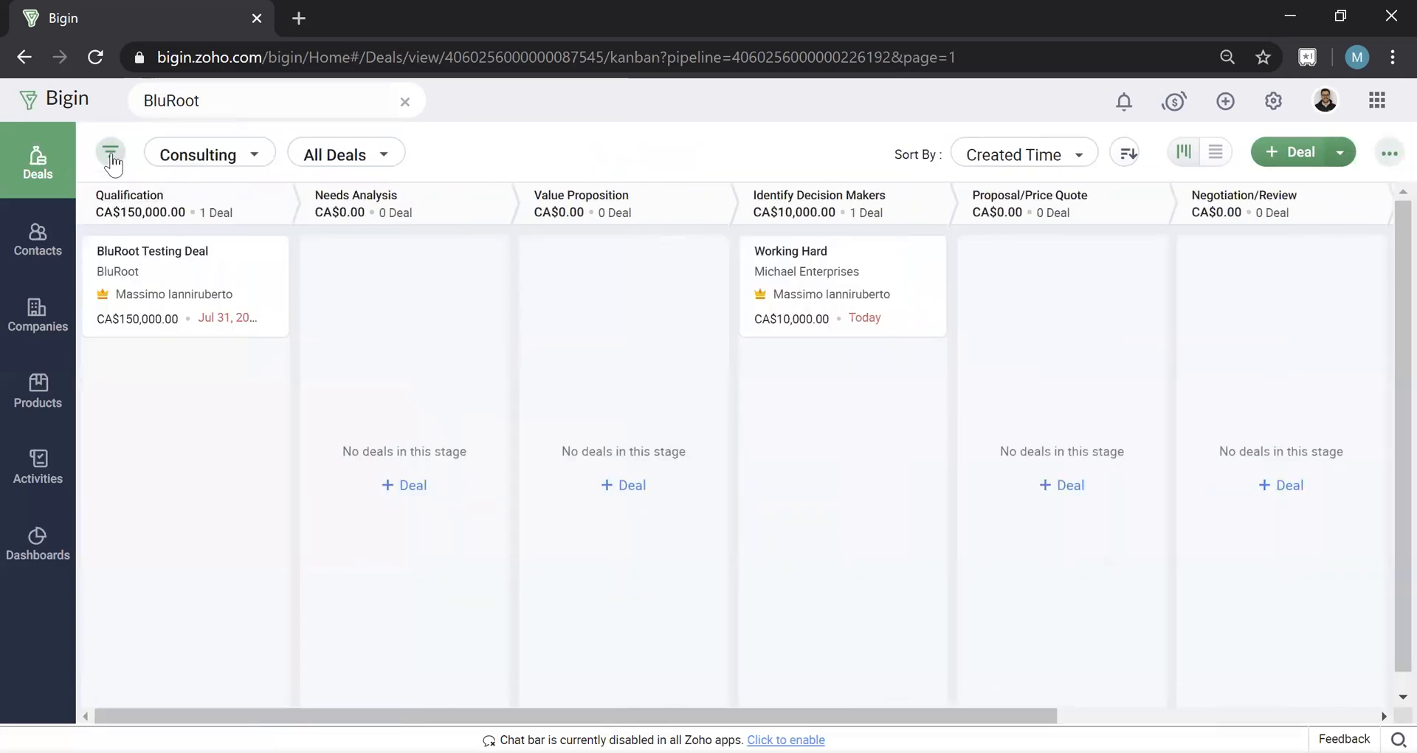
# Step: Apply and then clear an Email Status filter for unopened emails sent in the last 2 days
pyautogui.click(110, 152)
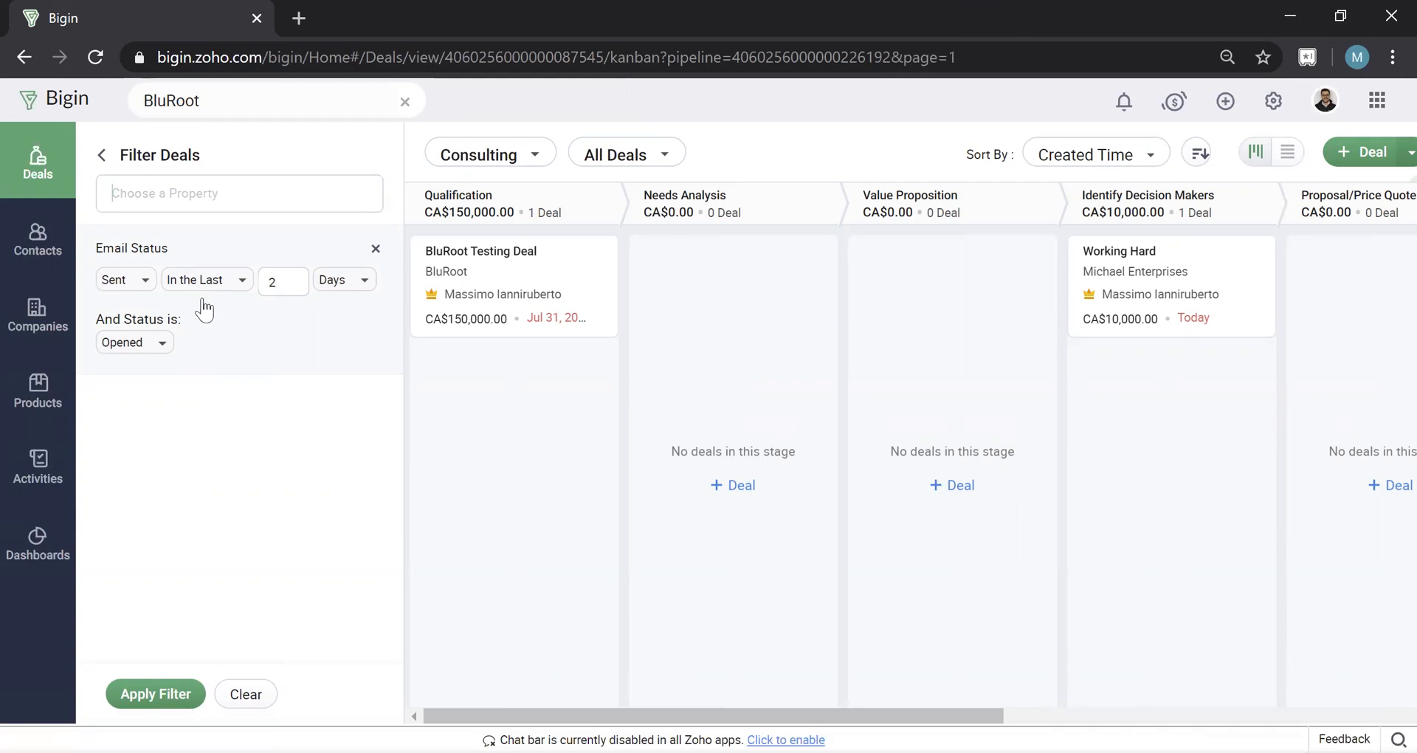
pyautogui.moveTo(160, 350)
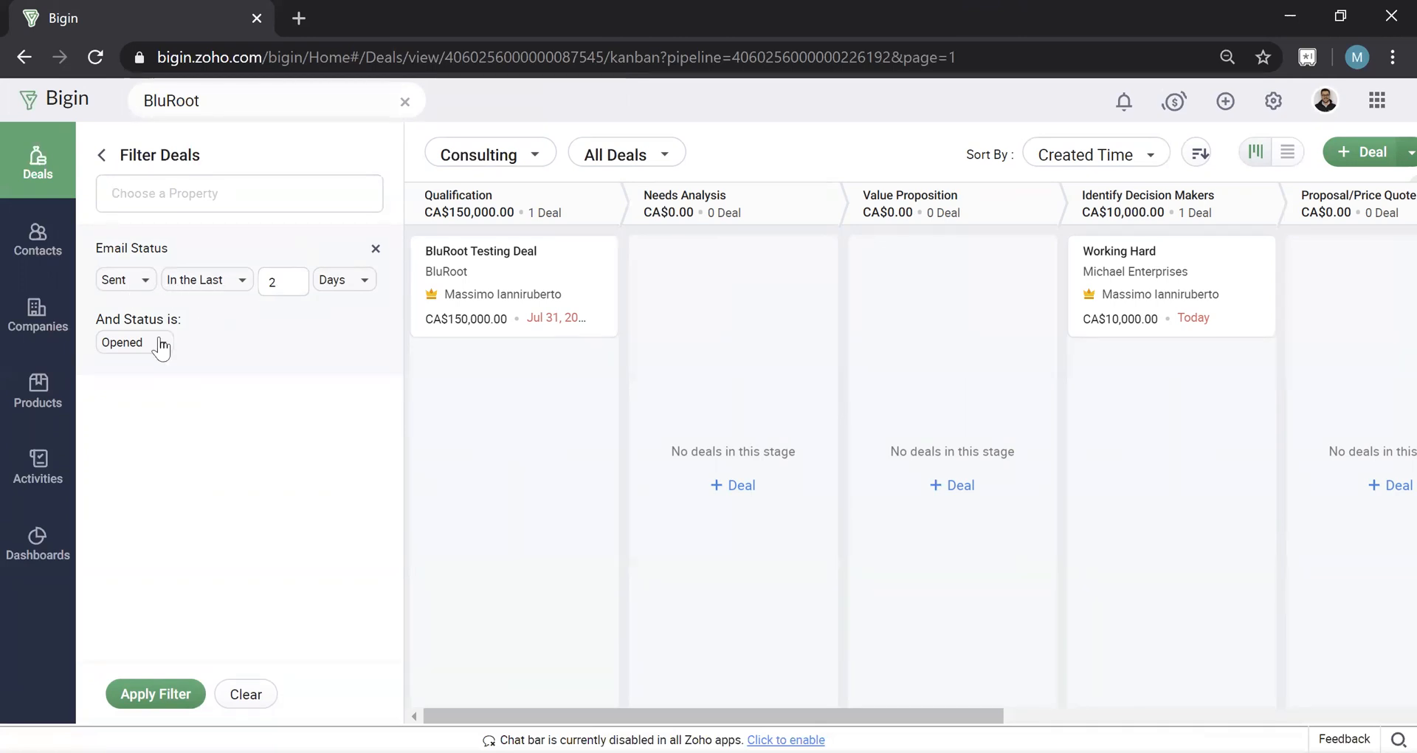
pyautogui.click(145, 341)
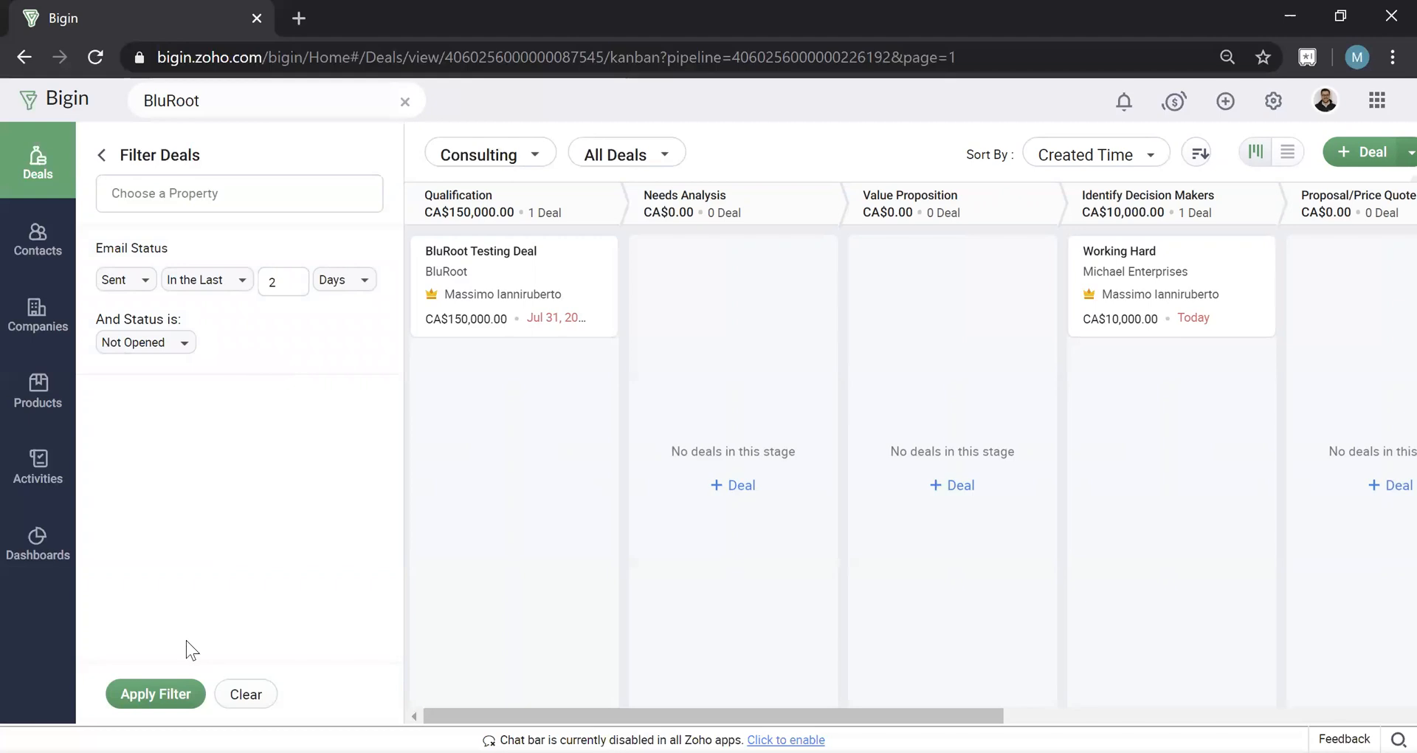
pyautogui.click(154, 693)
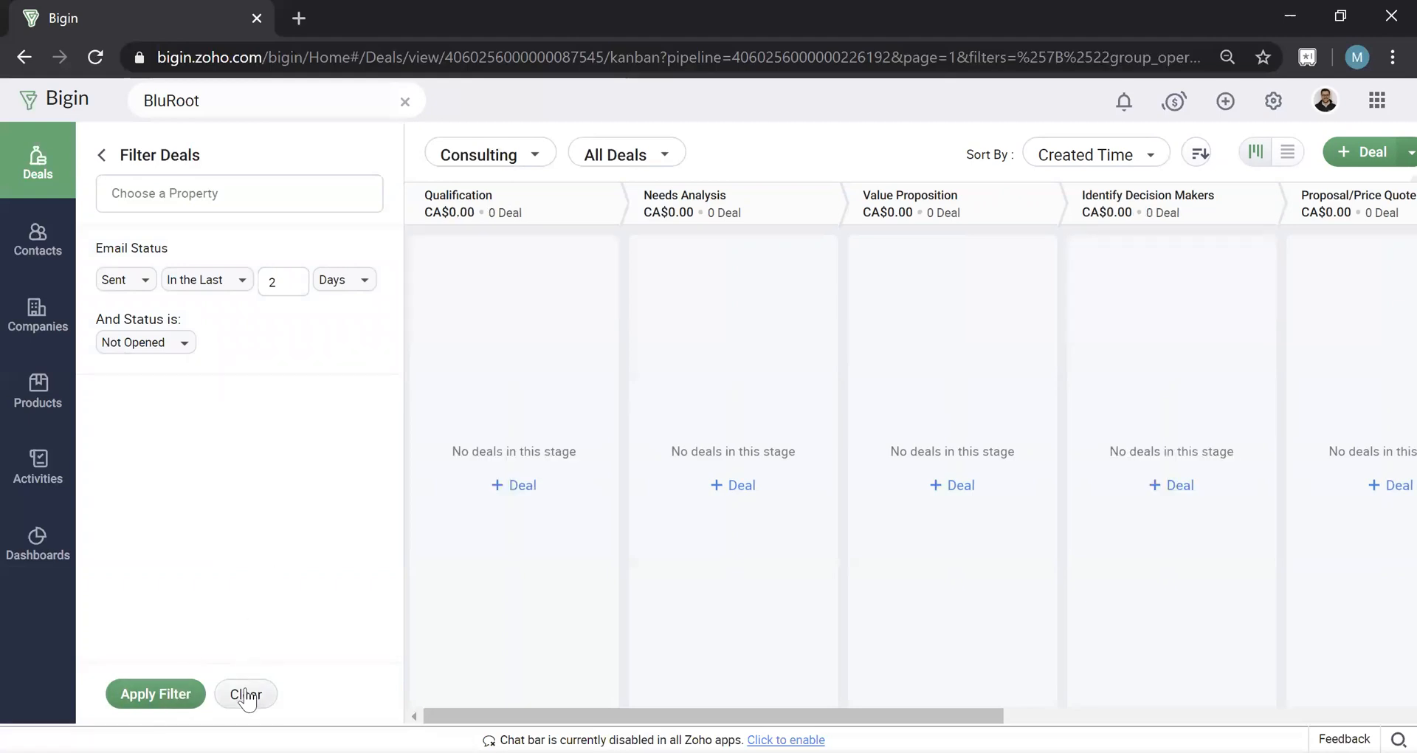
pyautogui.click(245, 692)
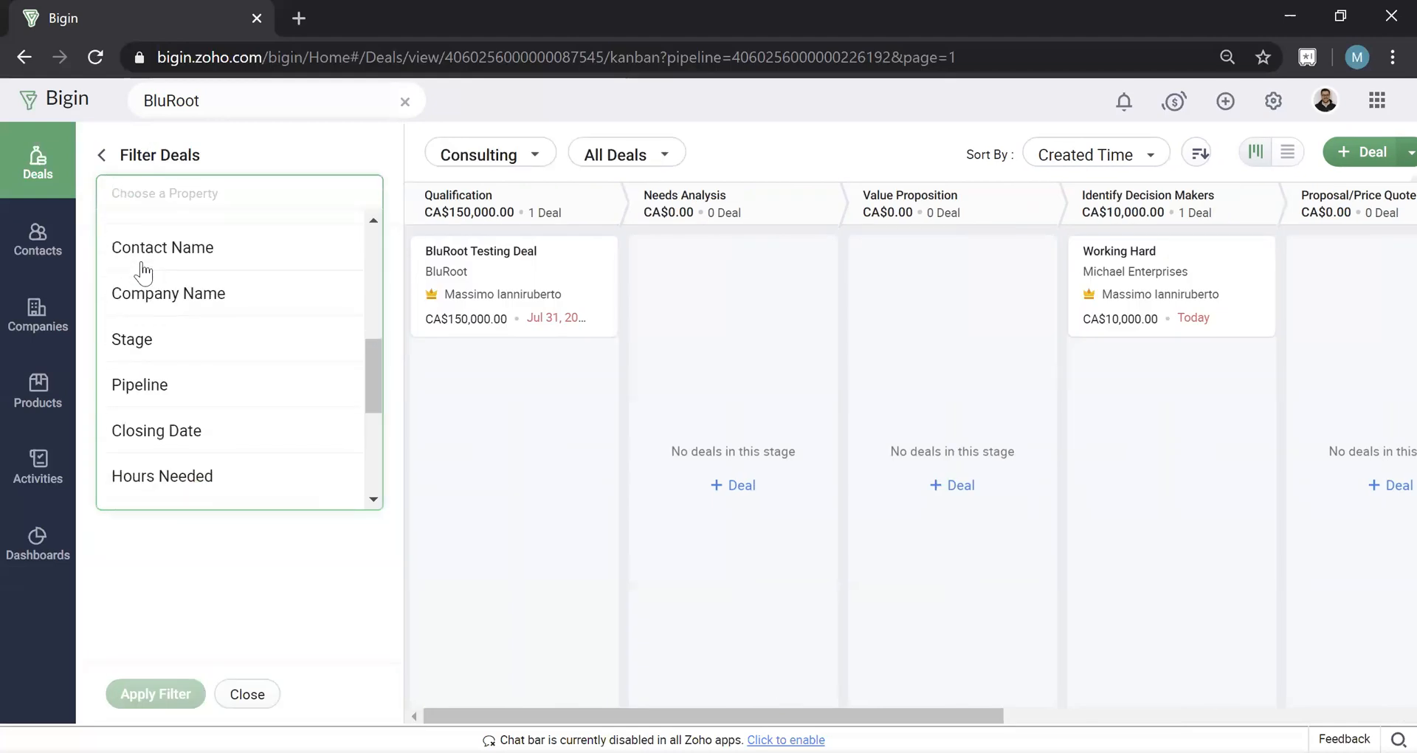
# Step: Filter deals where Contact Name contains 'Michael', leaving only the Working Hard deal
pyautogui.click(162, 246)
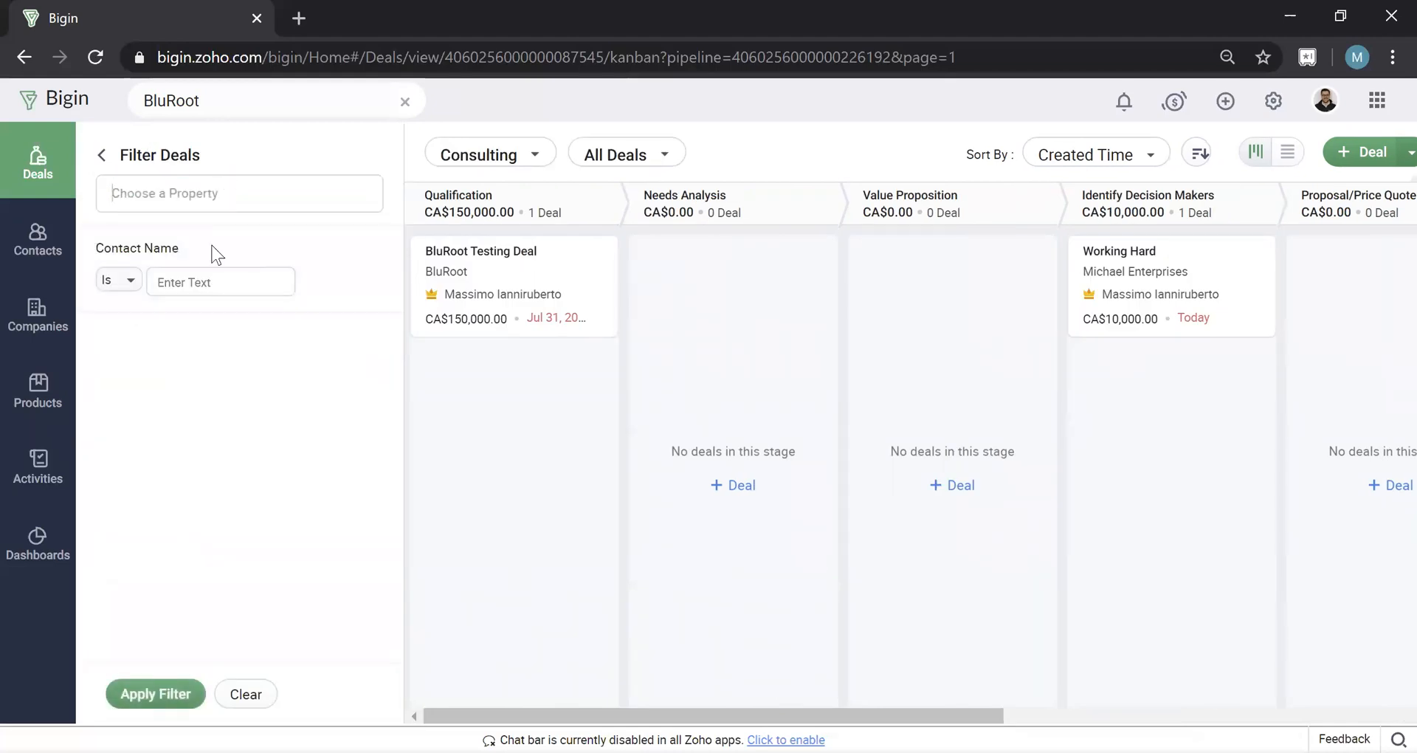
pyautogui.click(117, 281)
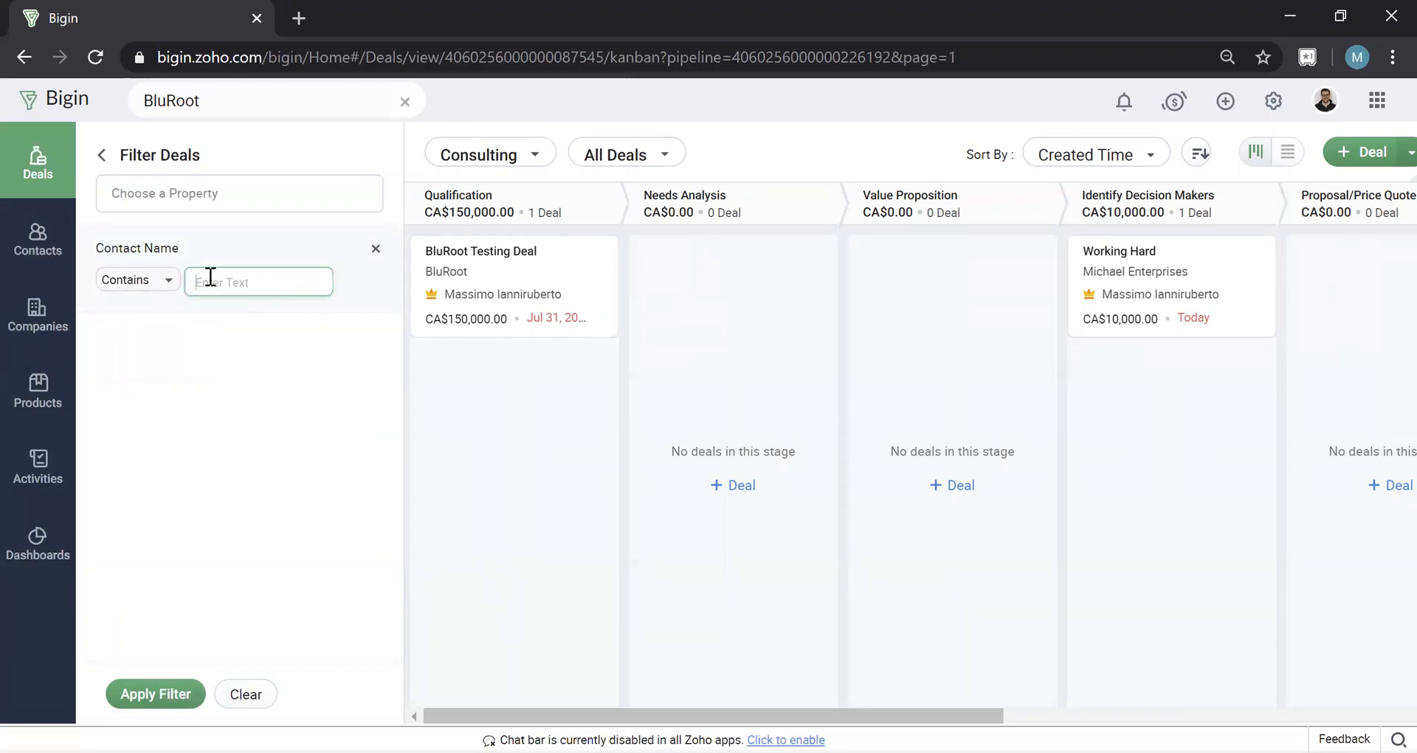
pyautogui.write('M')
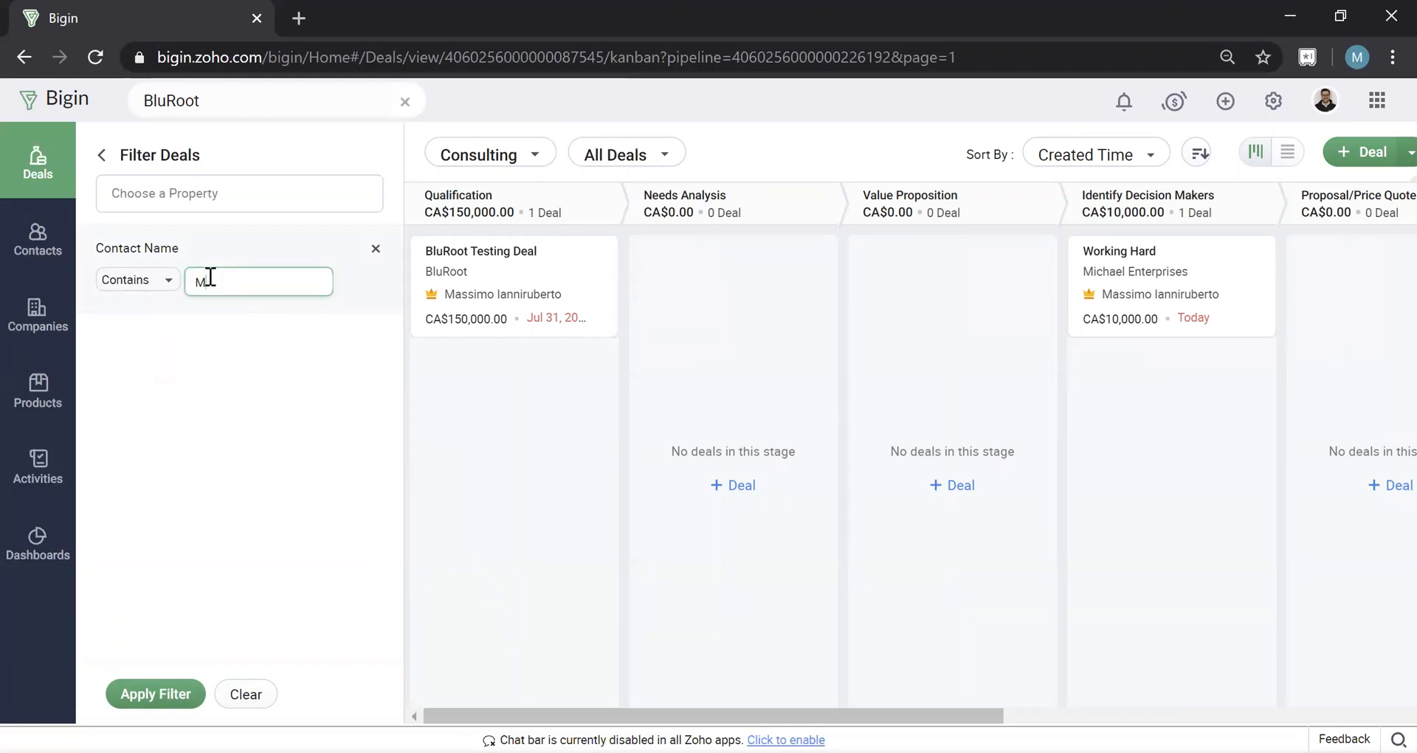
pyautogui.write('ihael')
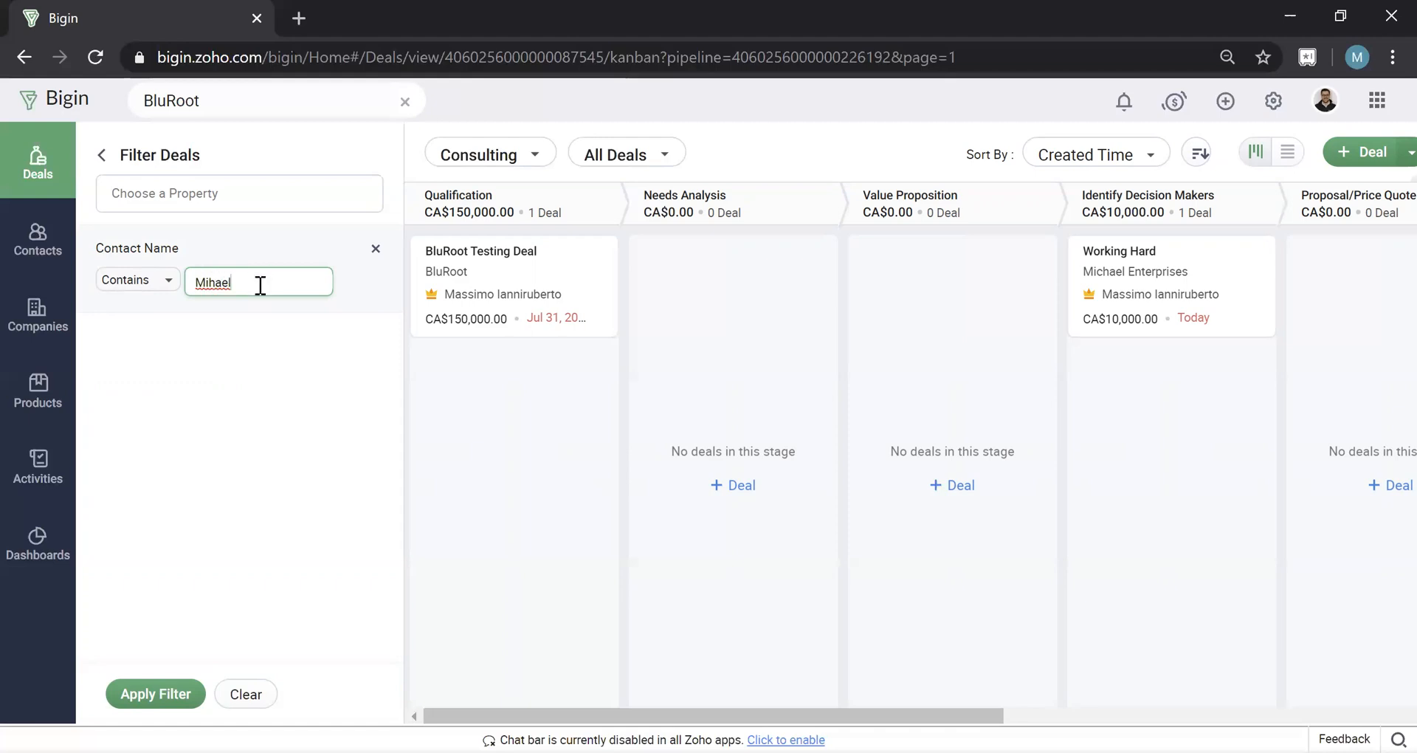
pyautogui.write('Mich')
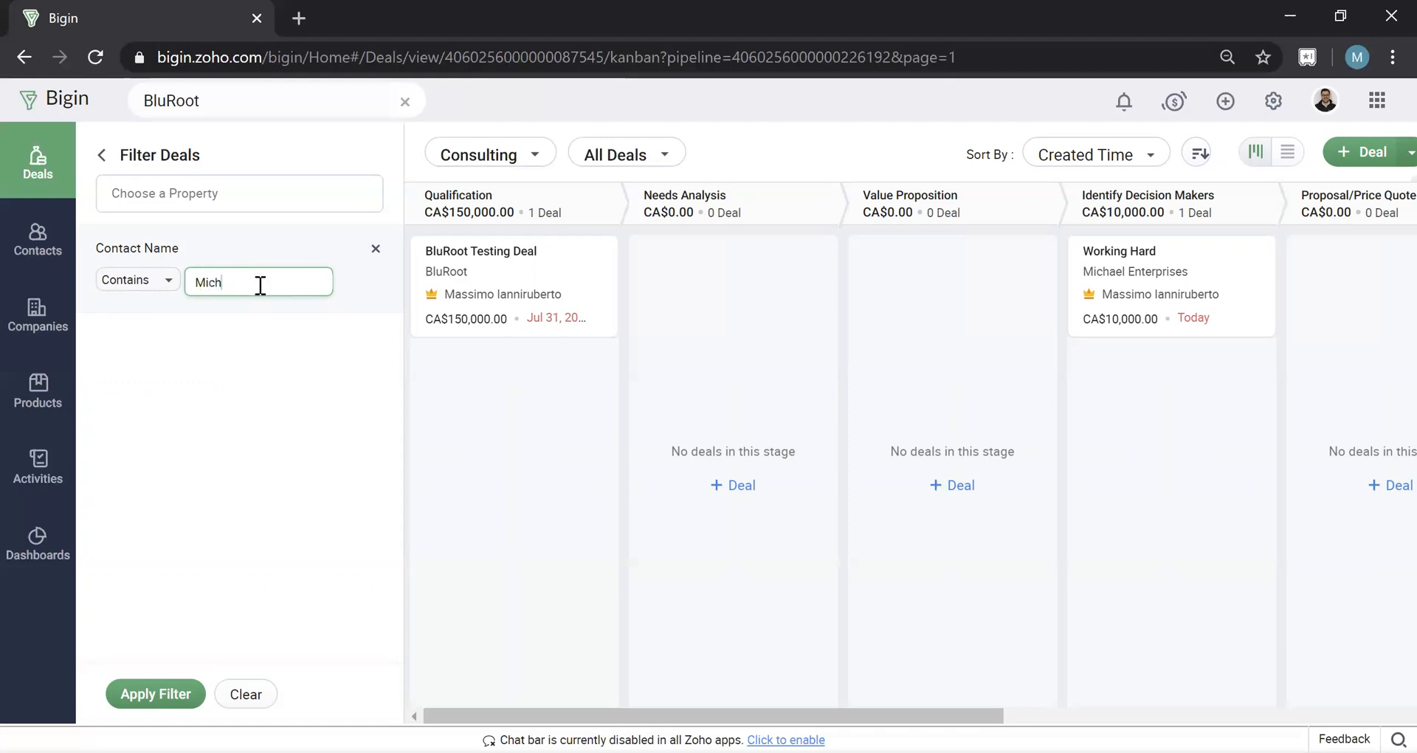
pyautogui.write('ael')
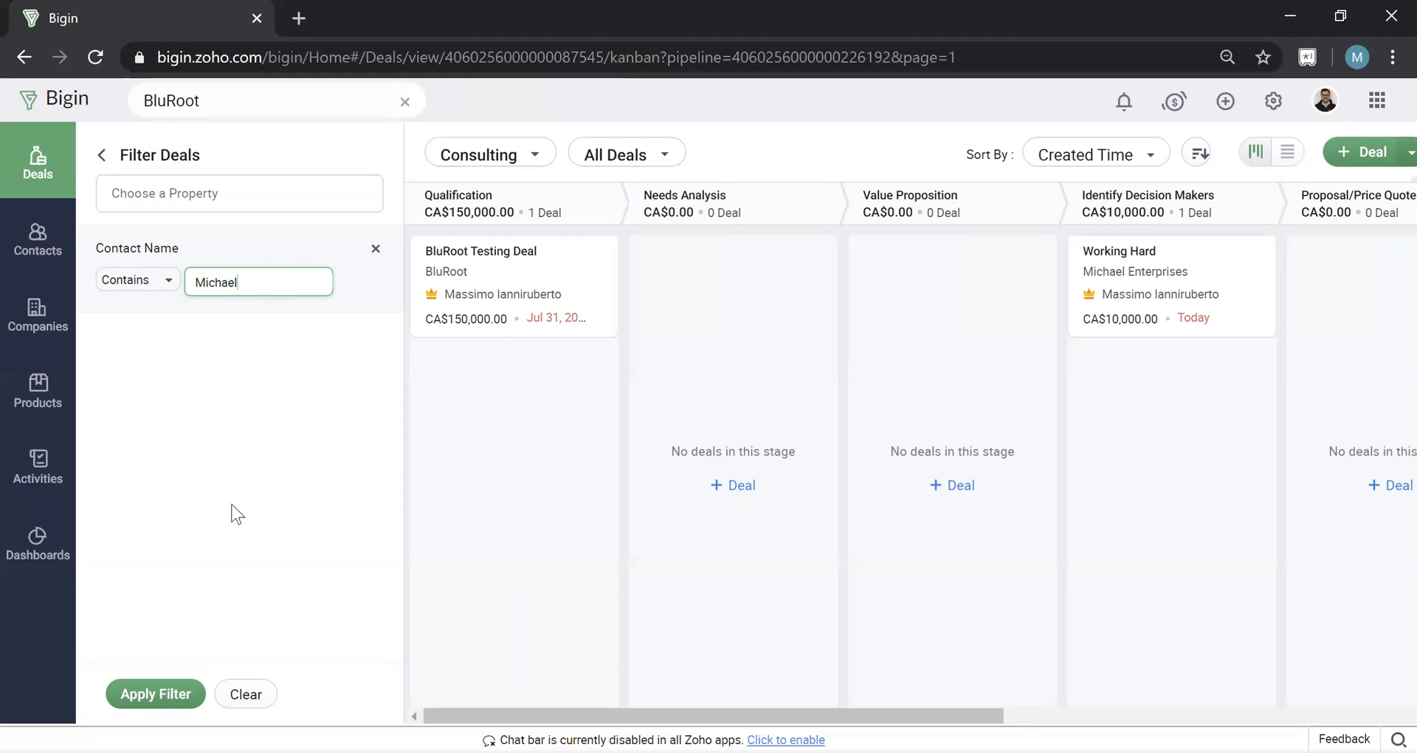
pyautogui.click(155, 693)
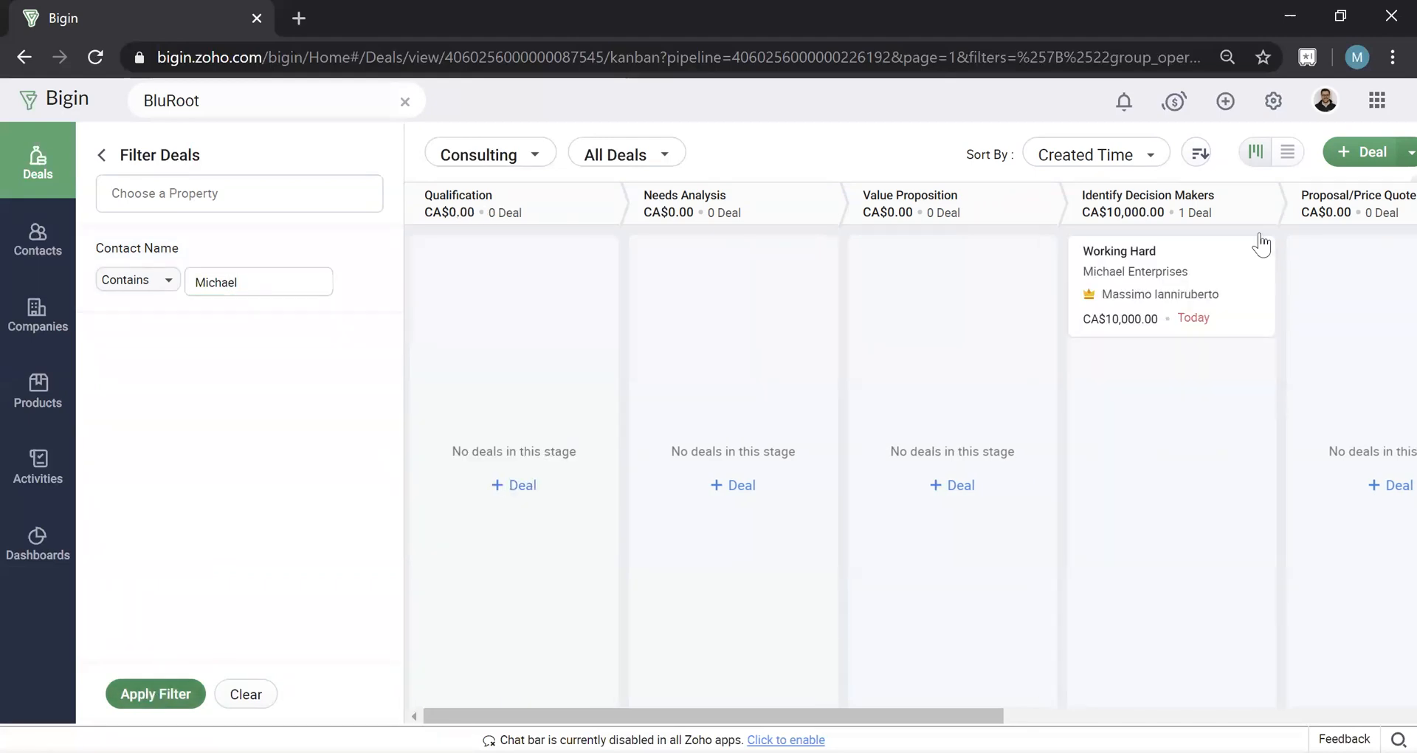
pyautogui.moveTo(315, 465)
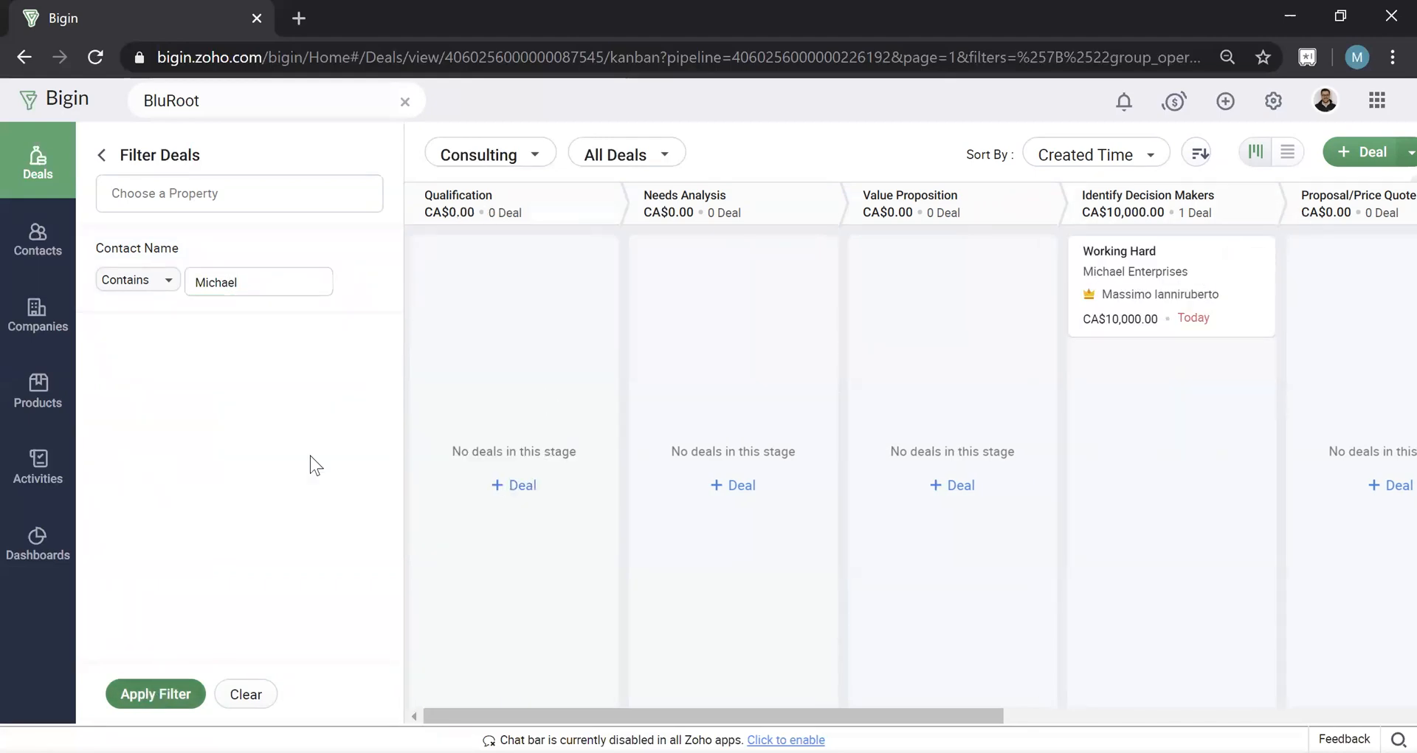
pyautogui.moveTo(197, 498)
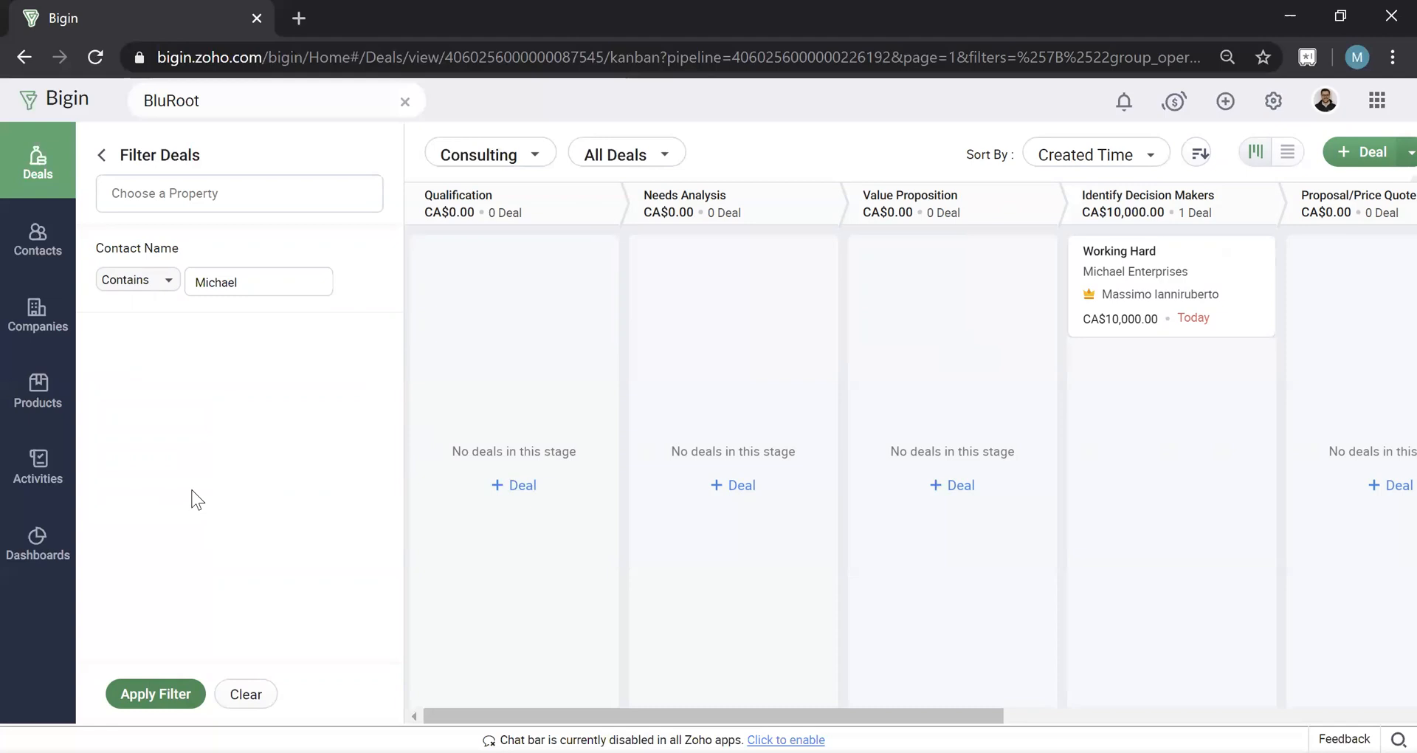
pyautogui.moveTo(184, 436)
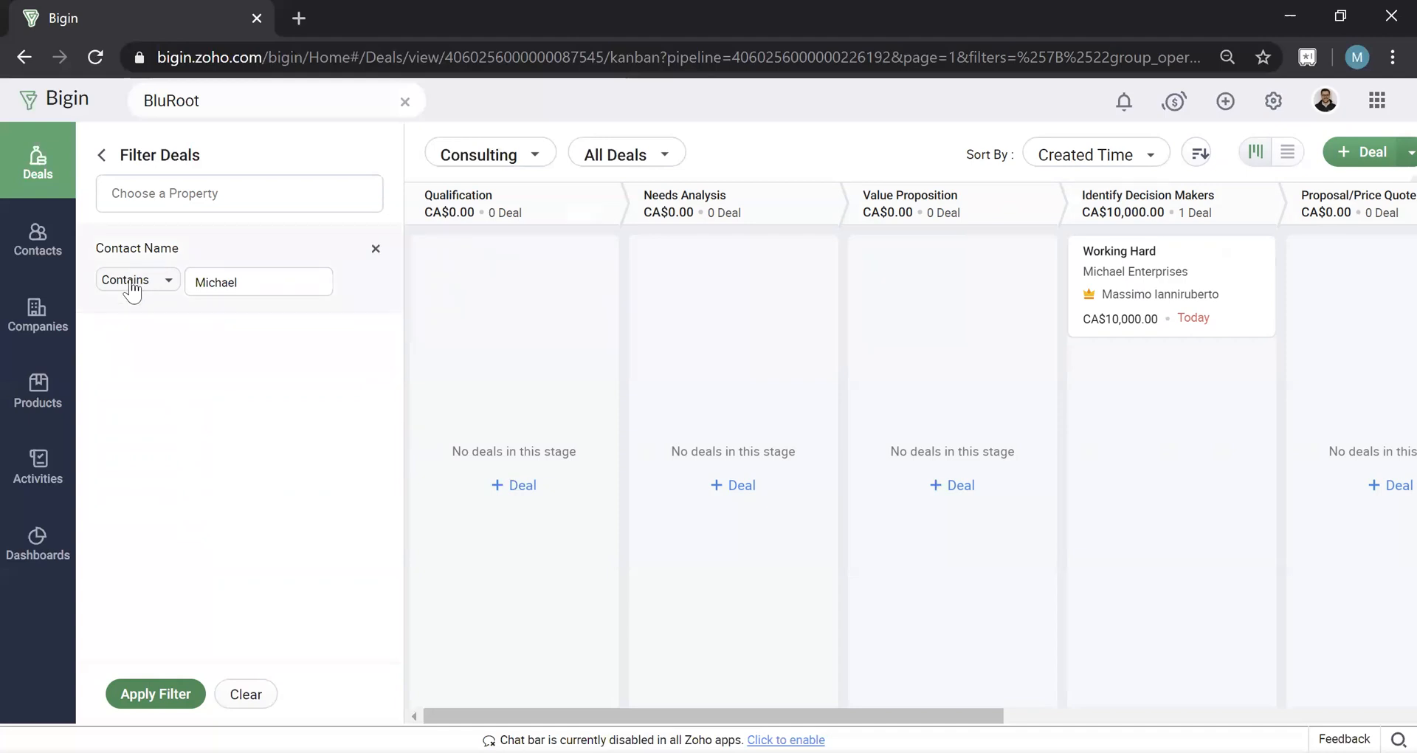
pyautogui.moveTo(366, 308)
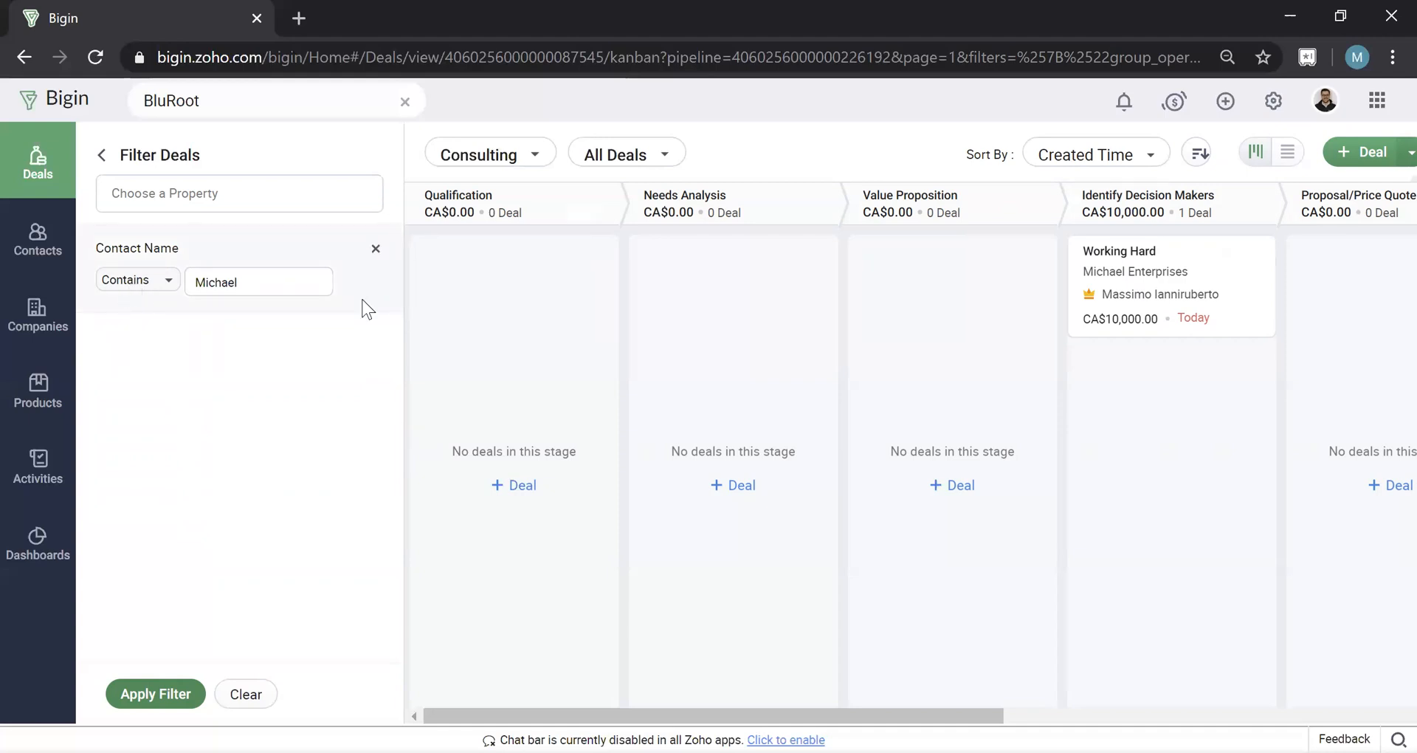
pyautogui.moveTo(160, 300)
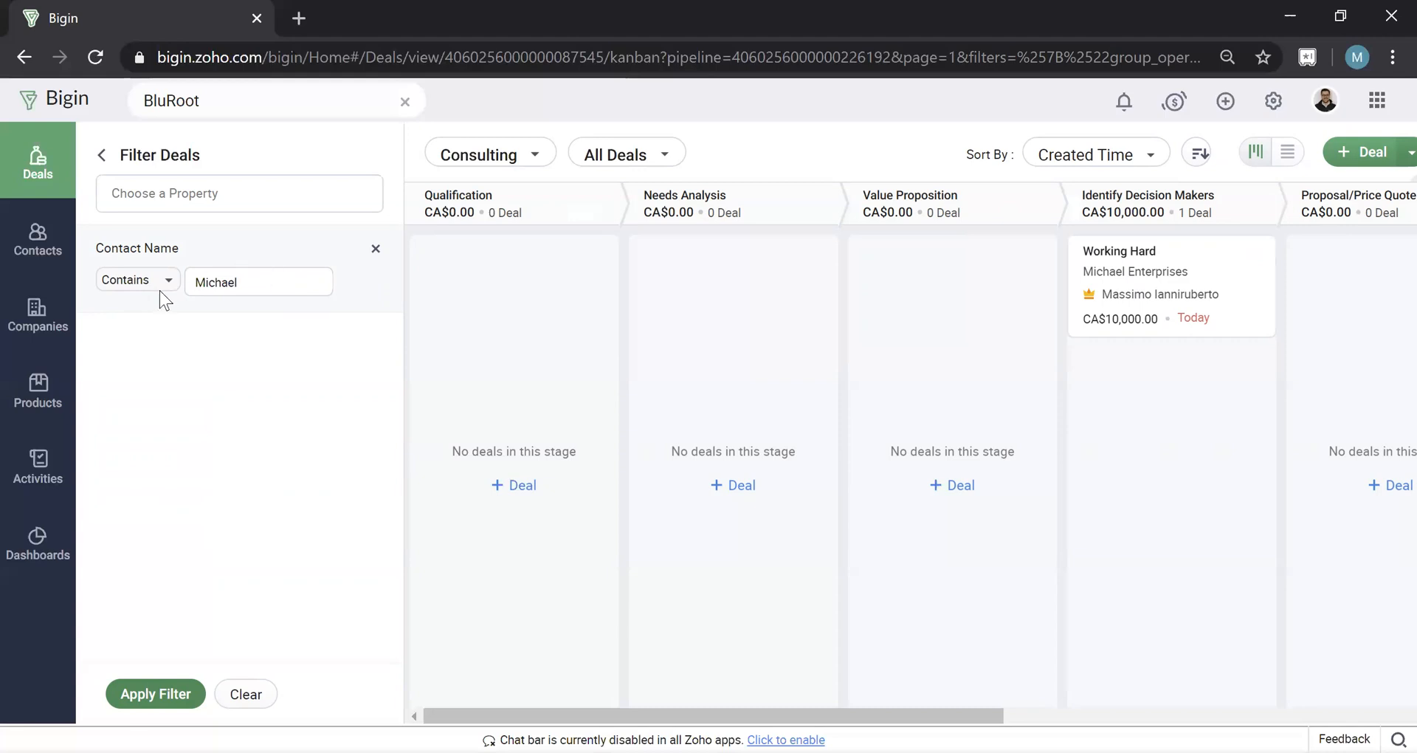
pyautogui.moveTo(223, 641)
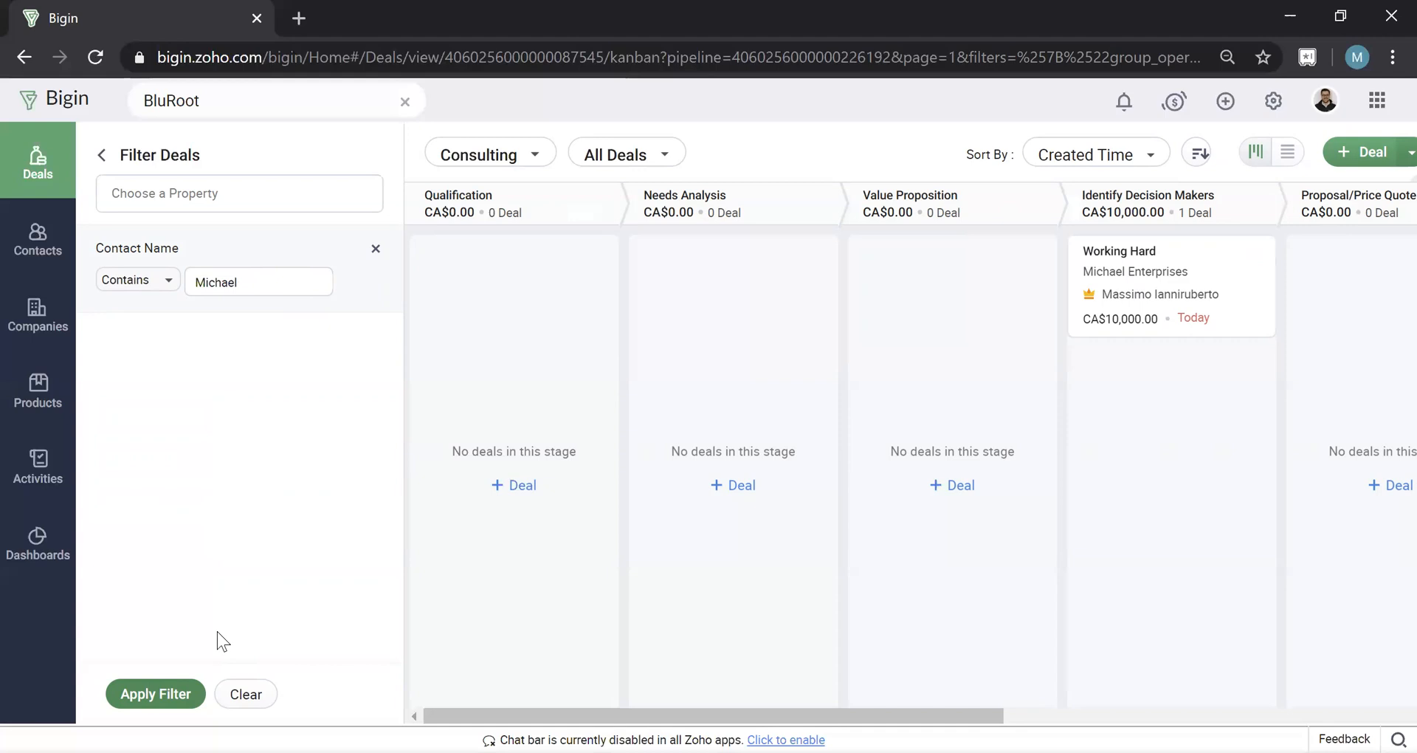
# Step: Clear the Contact Name filter so BluRoot Testing Deal and Working Hard both show
pyautogui.click(245, 693)
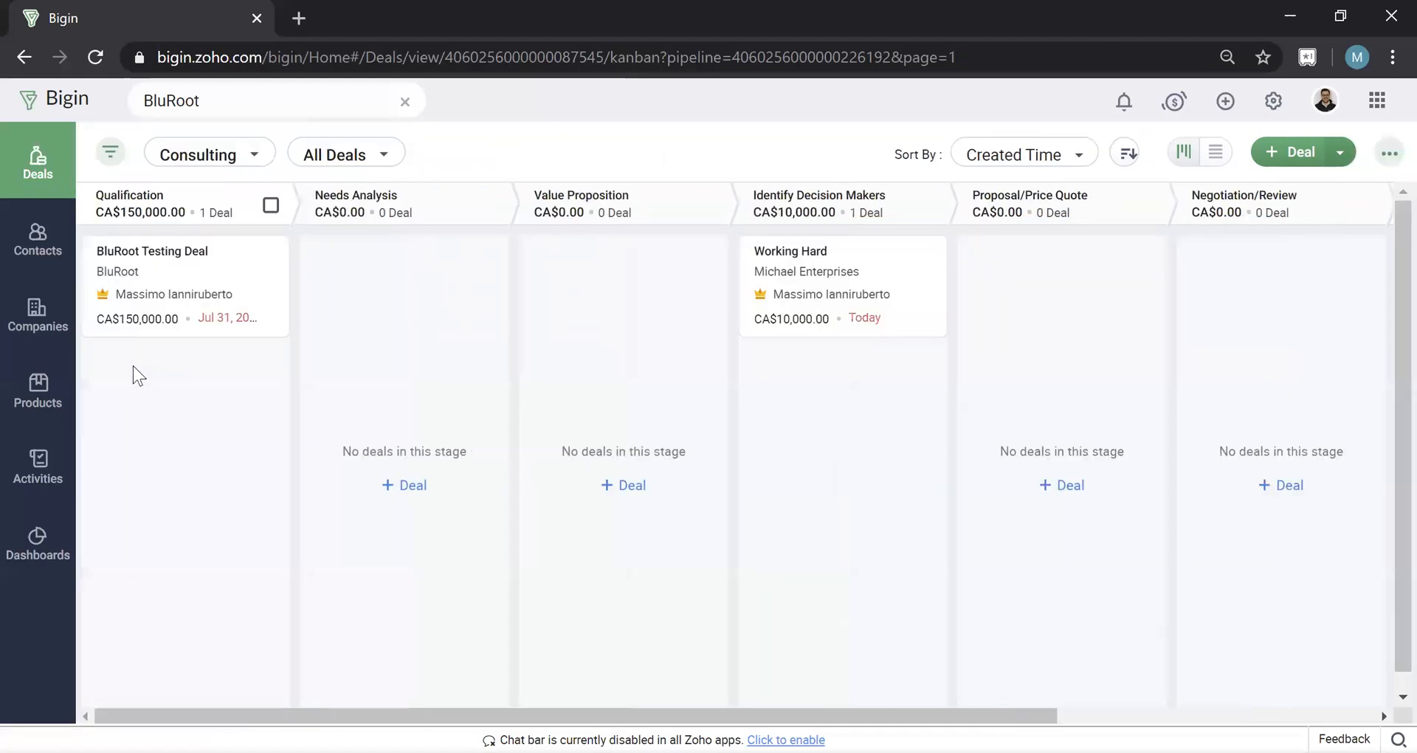